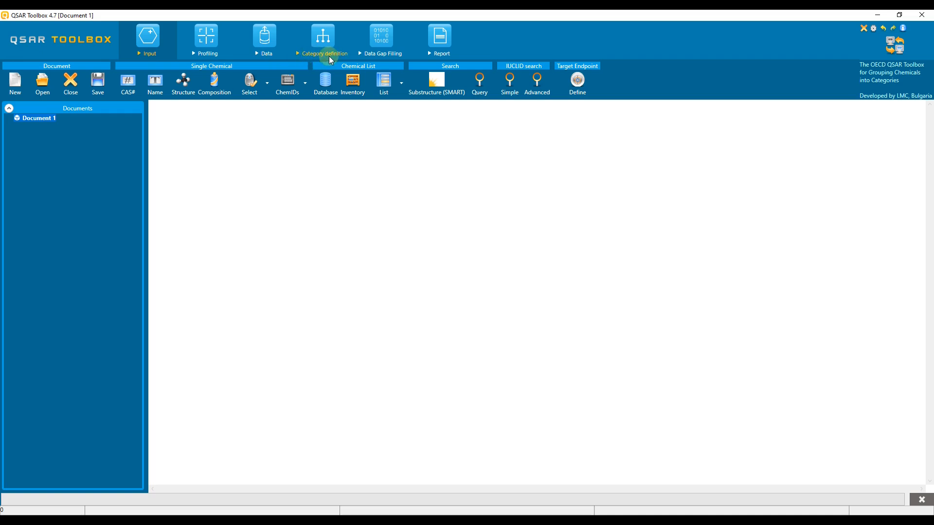
mouse_move(391, 57)
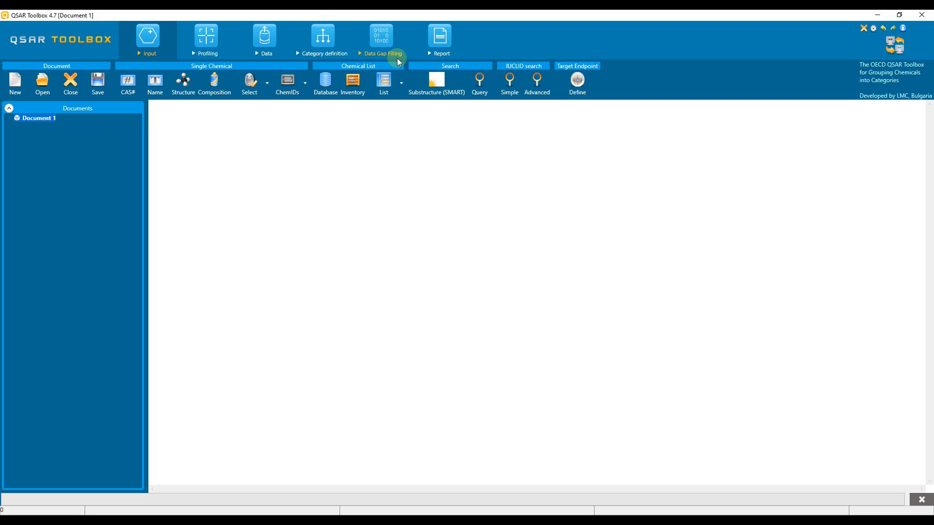
Tour the Data Gap Filling module, then show the Report module's Prediction, Data Matrix, Category and QMRF options
left_click(380, 35)
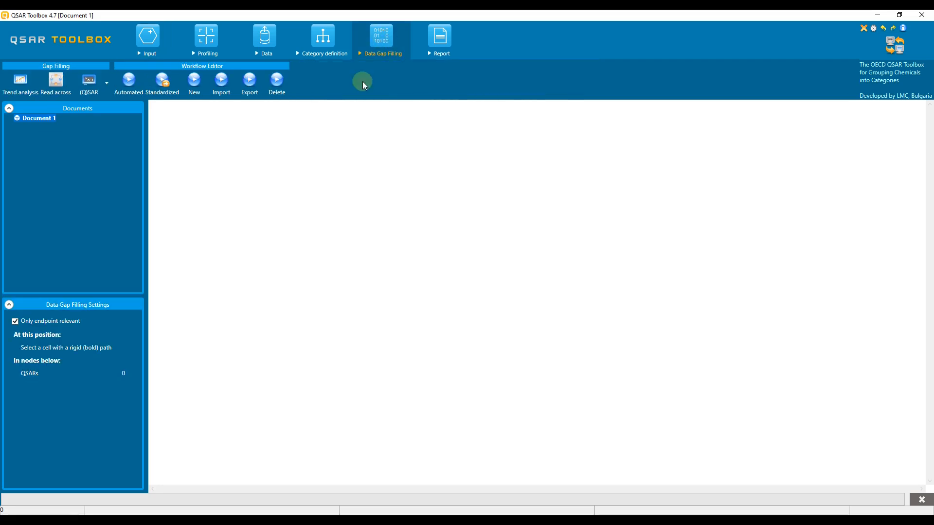
mouse_move(55, 80)
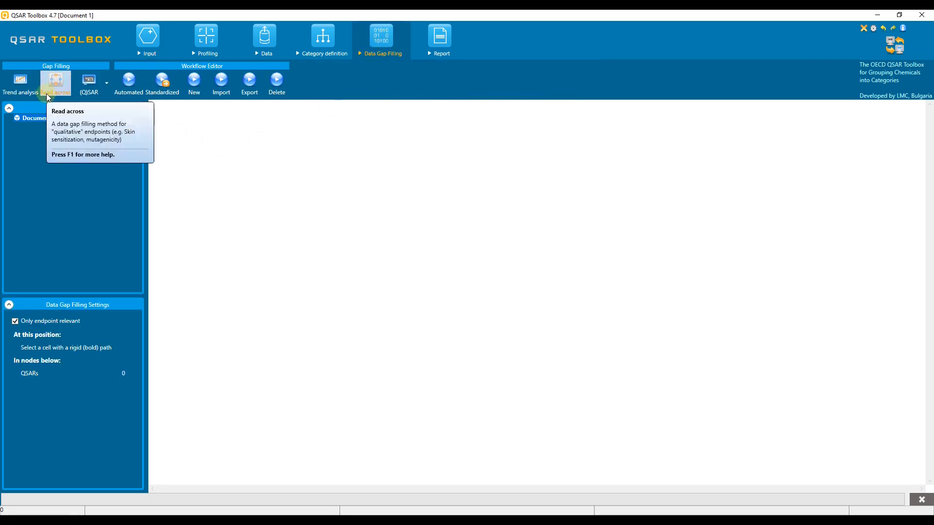
mouse_move(88, 80)
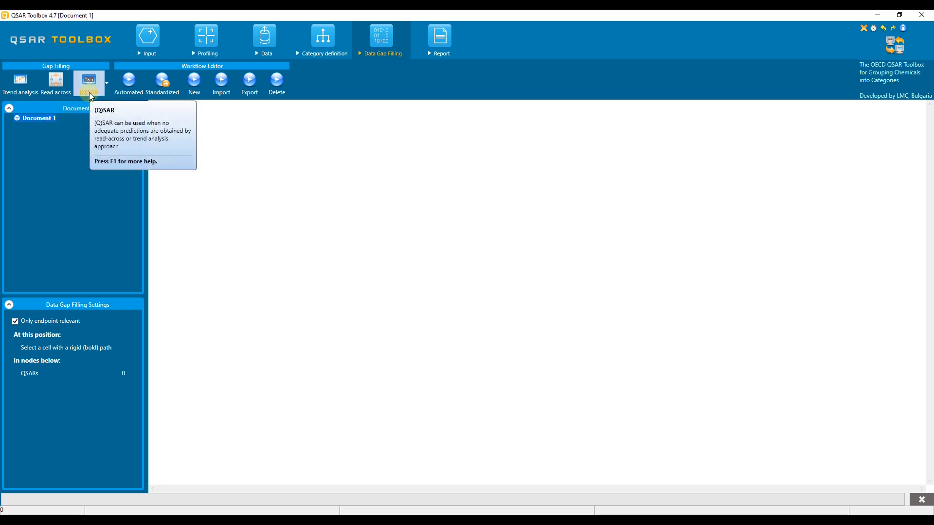
mouse_move(196, 112)
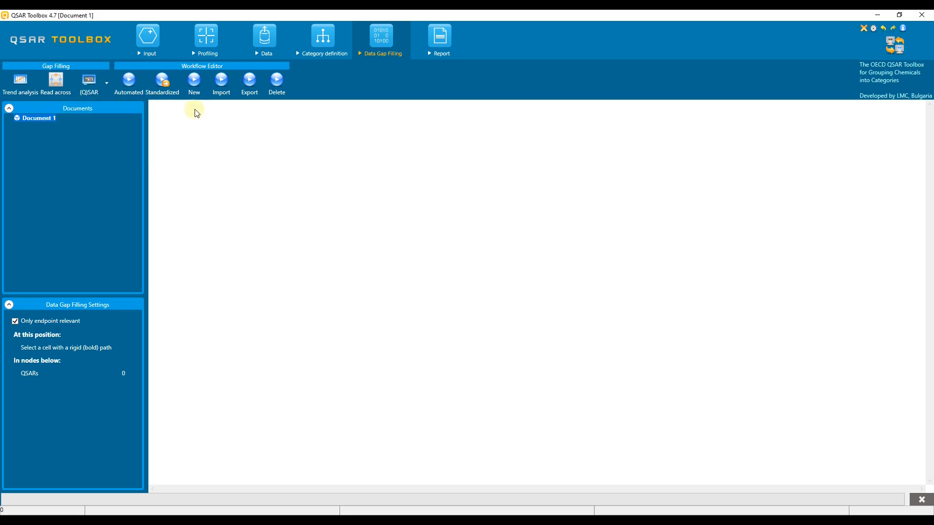
mouse_move(194, 109)
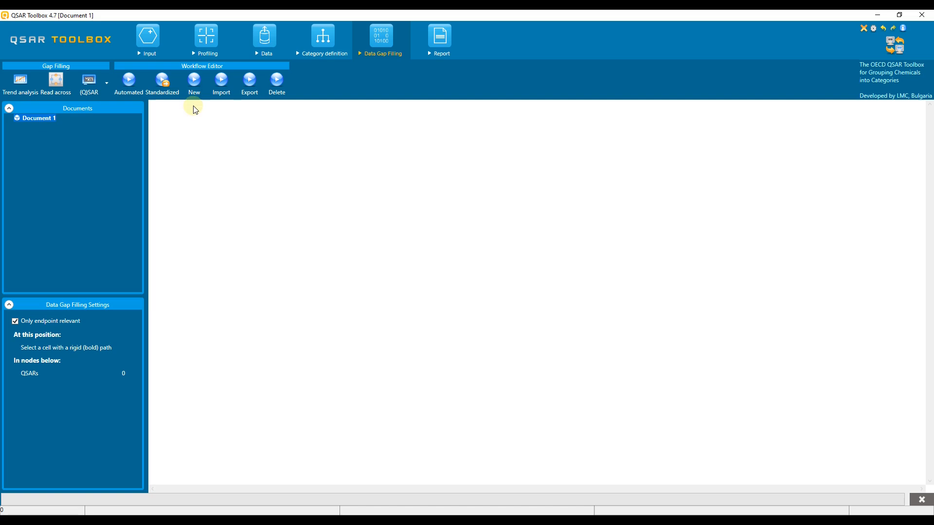
left_click(438, 35)
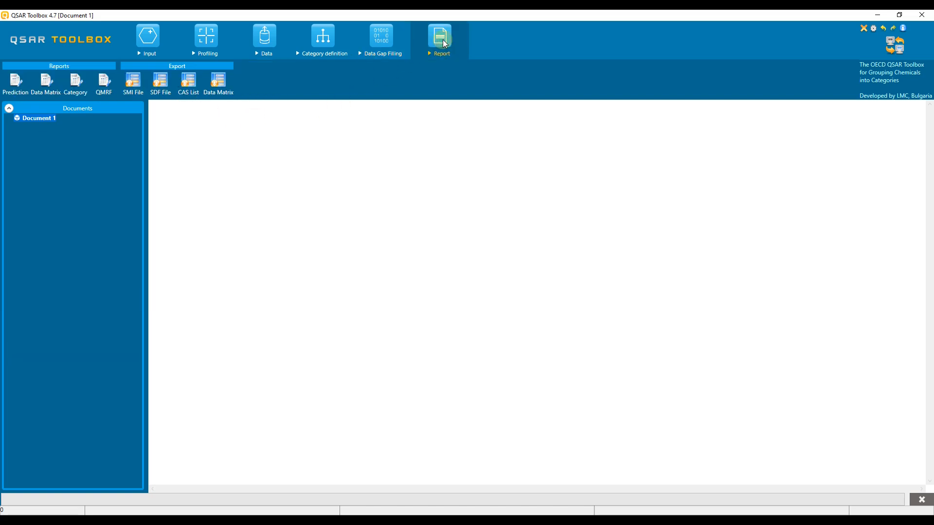
mouse_move(205, 147)
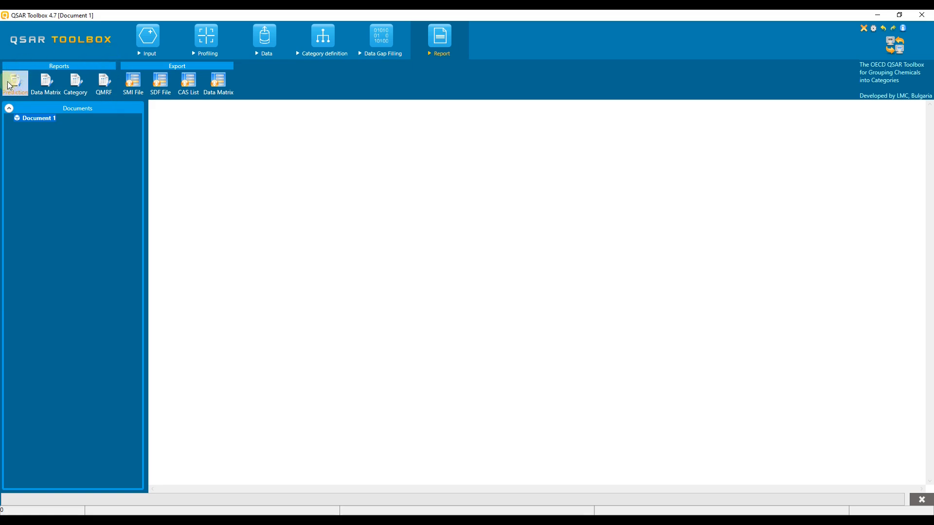
mouse_move(242, 70)
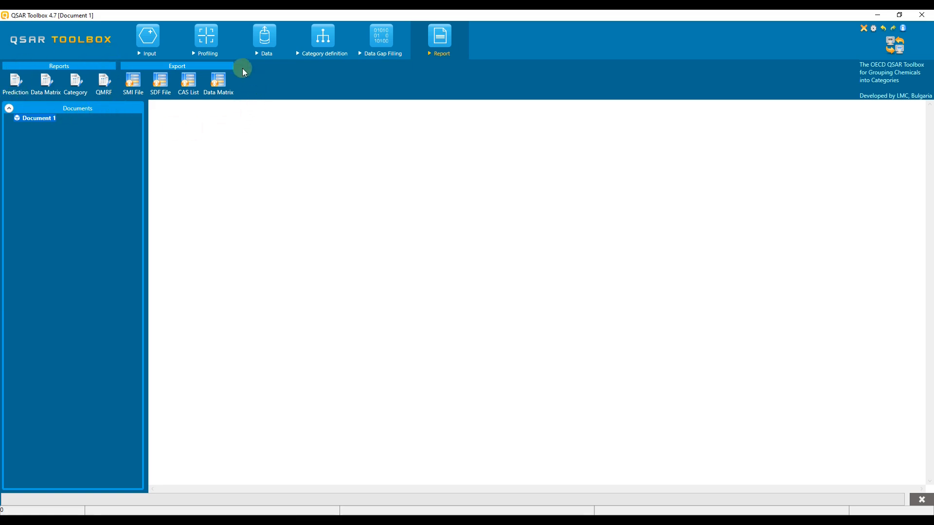
mouse_move(146, 112)
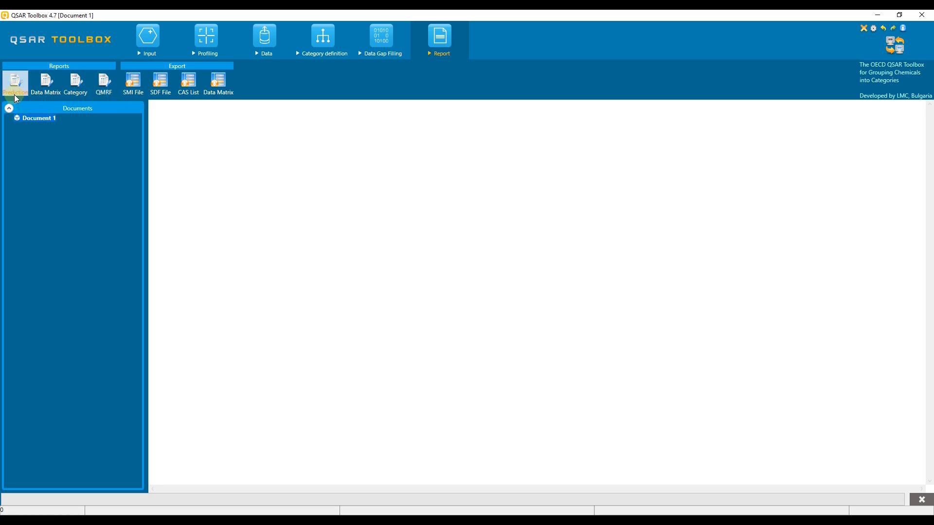
mouse_move(15, 83)
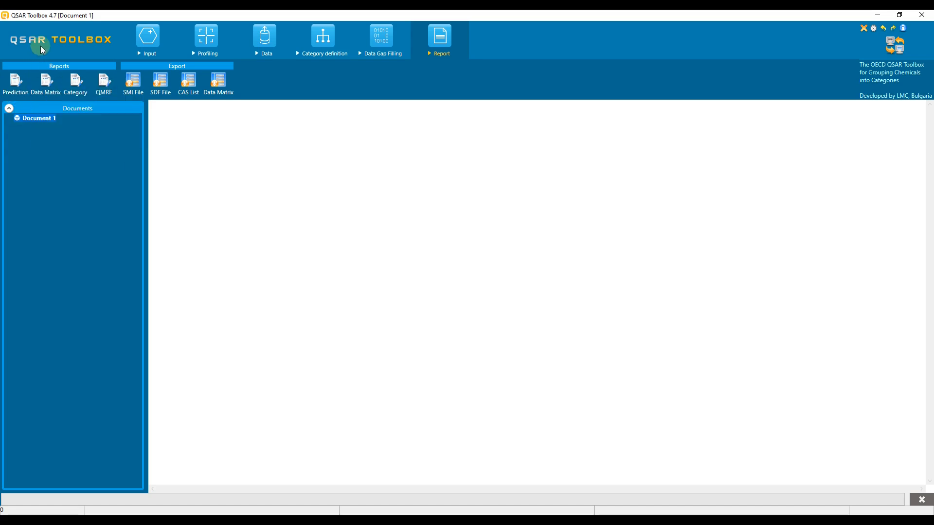
mouse_move(74, 27)
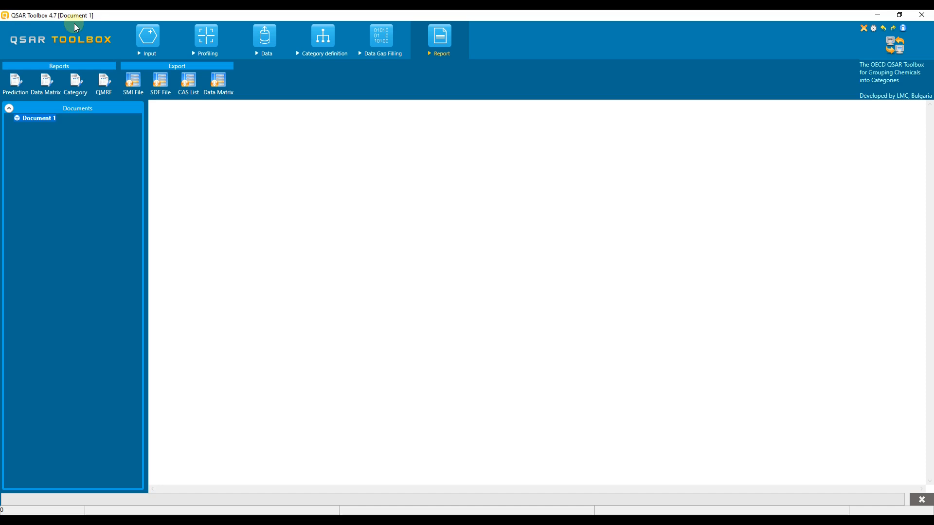
mouse_move(84, 26)
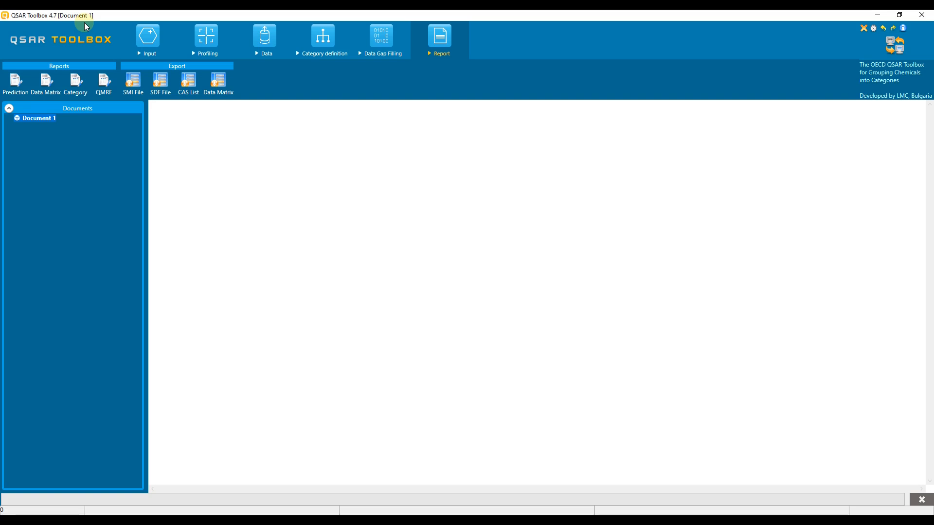
Load the target chemical CAS 589662 from the Input module
left_click(146, 39)
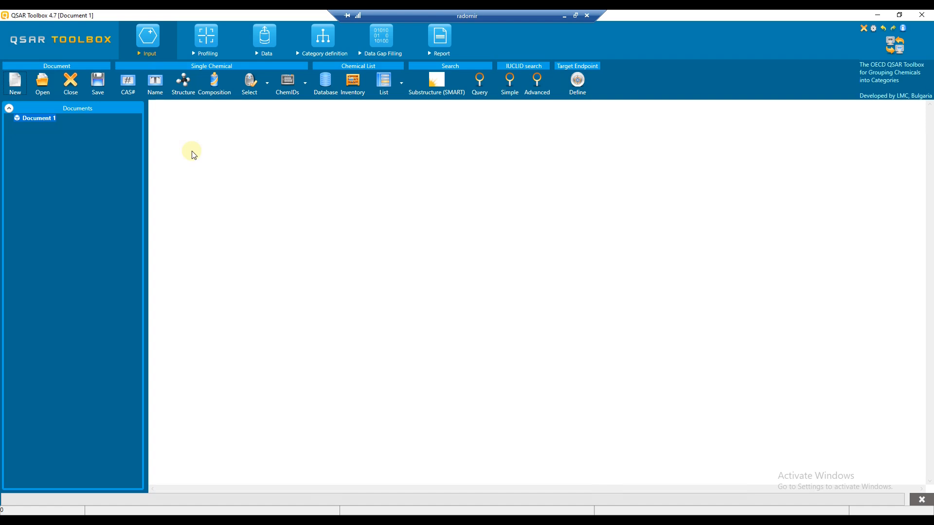
left_click(127, 83)
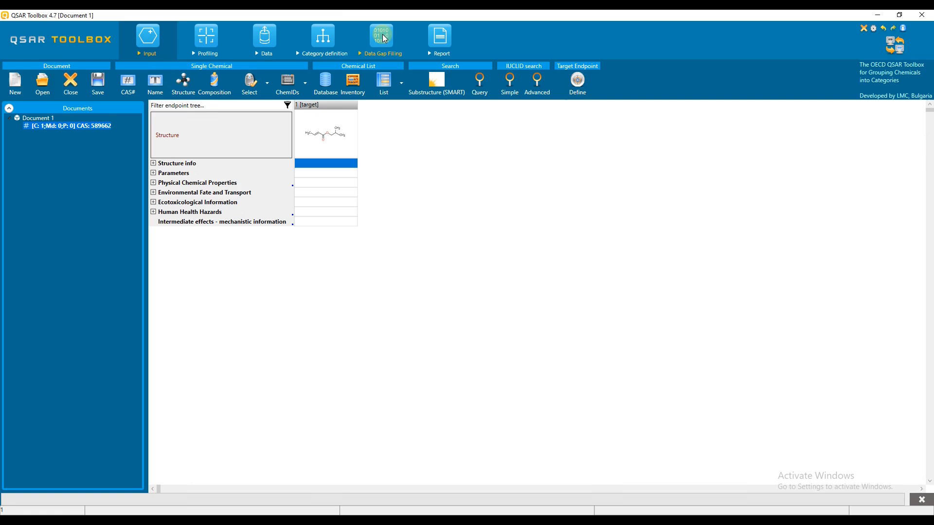
Select Aquatic Toxicity under Ecotoxicological Information as the (Q)SAR endpoint
left_click(380, 36)
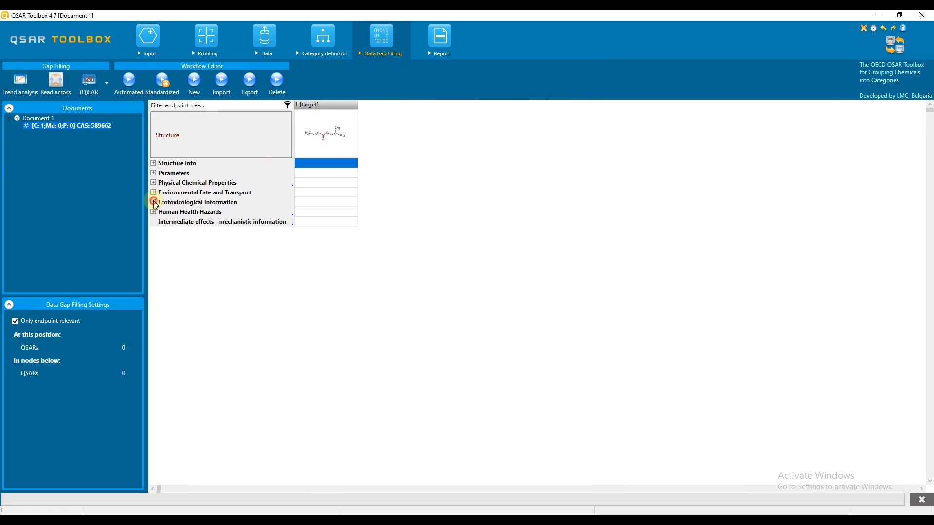
left_click(154, 202)
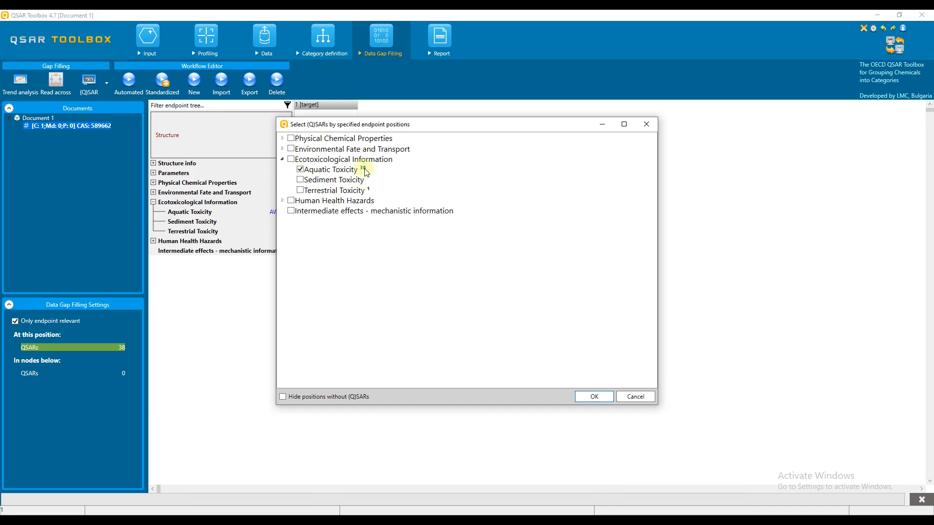
left_click(594, 397)
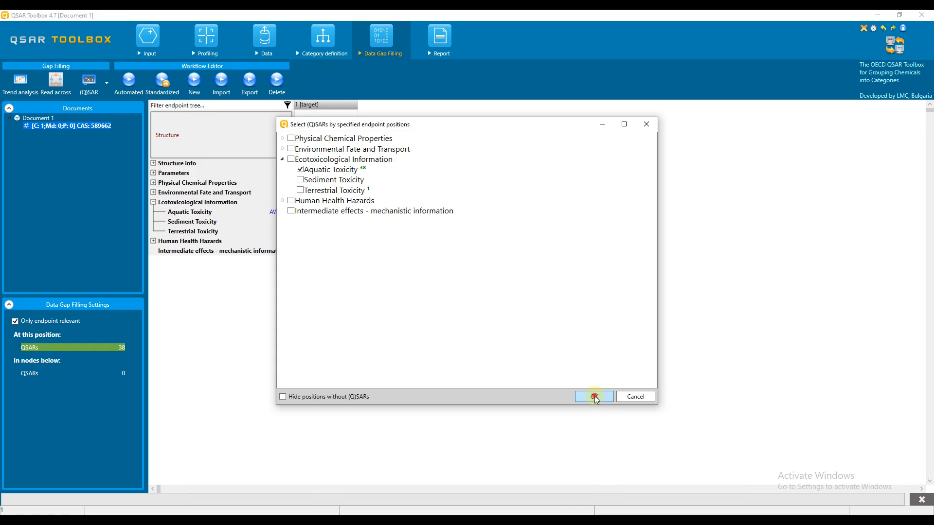
Filter the model list by 'Daph' and check the Danish QSAR DB Leadscope Daphnia magna 48h EC50 model
left_click(594, 397)
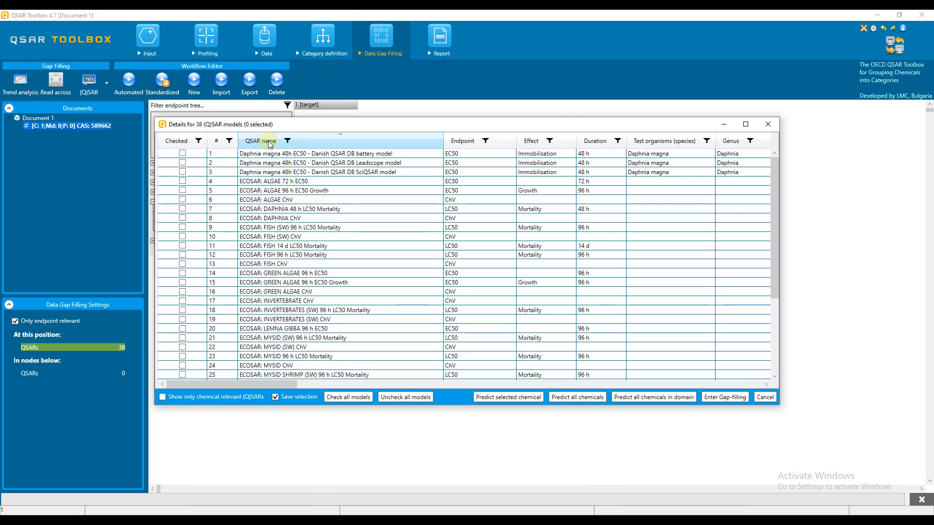
left_click(288, 141)
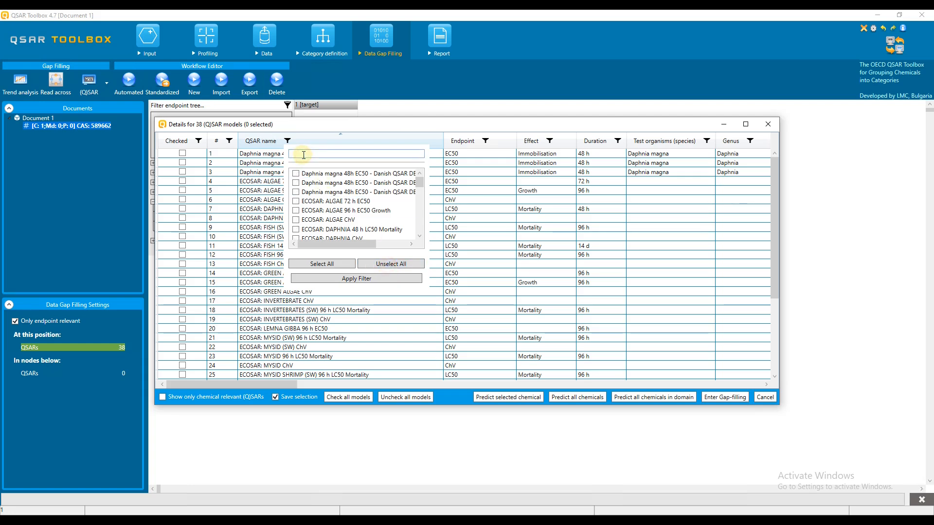
type("Daph")
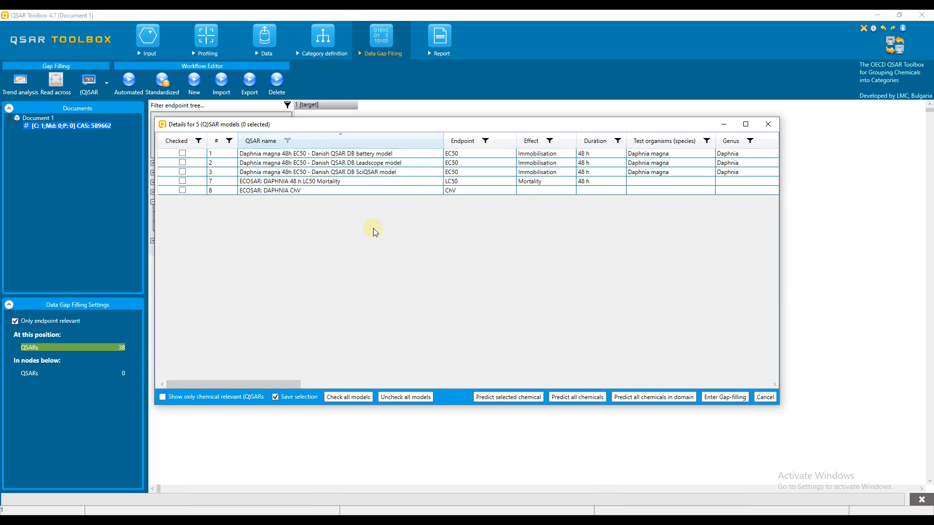
mouse_move(320, 212)
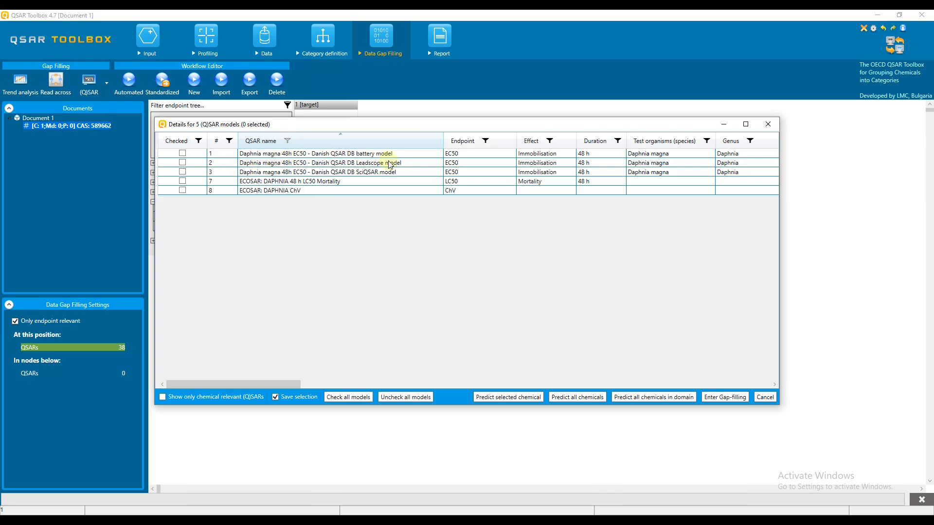
left_click(183, 162)
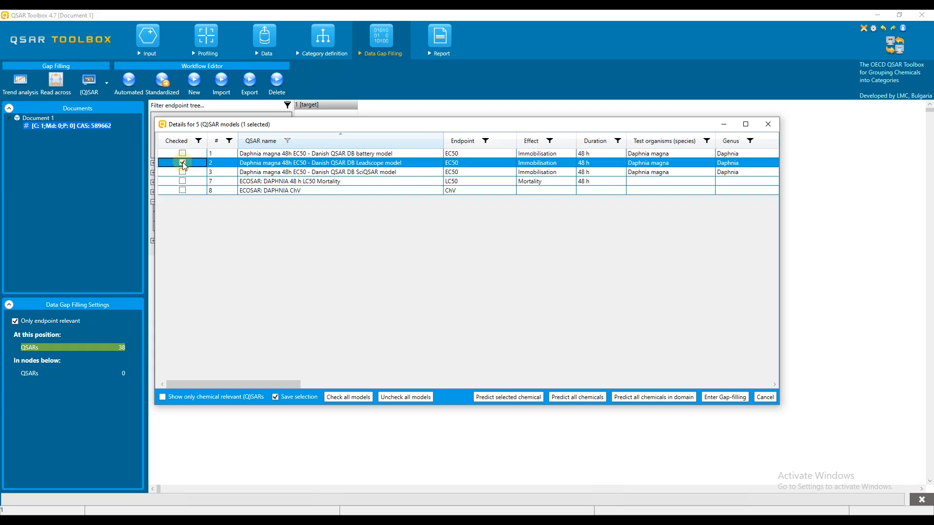
left_click(182, 162)
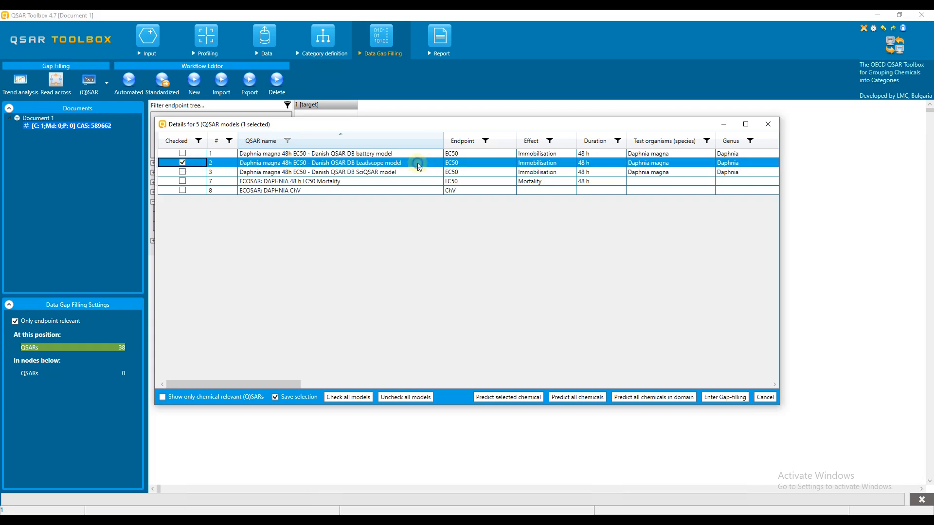
View the Leadscope model's QMRF PDF in Chrome down to section 2.2 QMRF authors
right_click(418, 162)
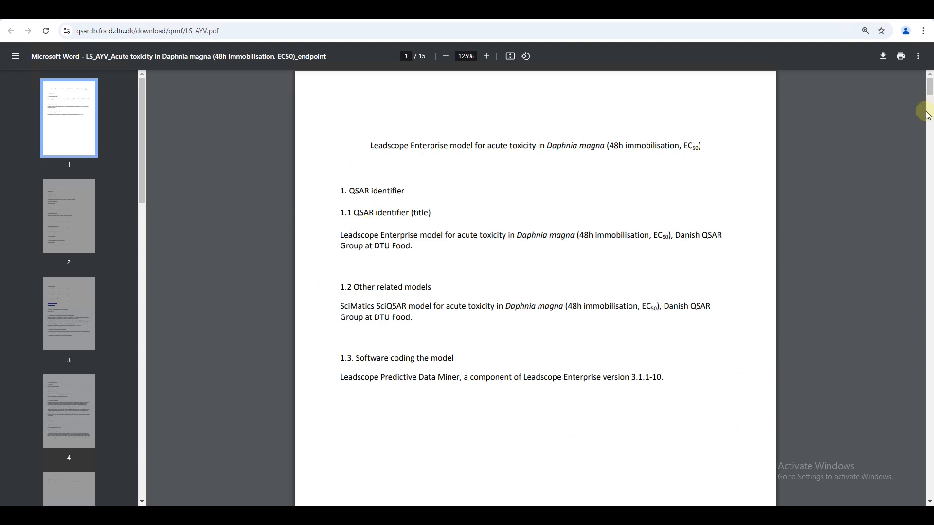
scroll("down", 3)
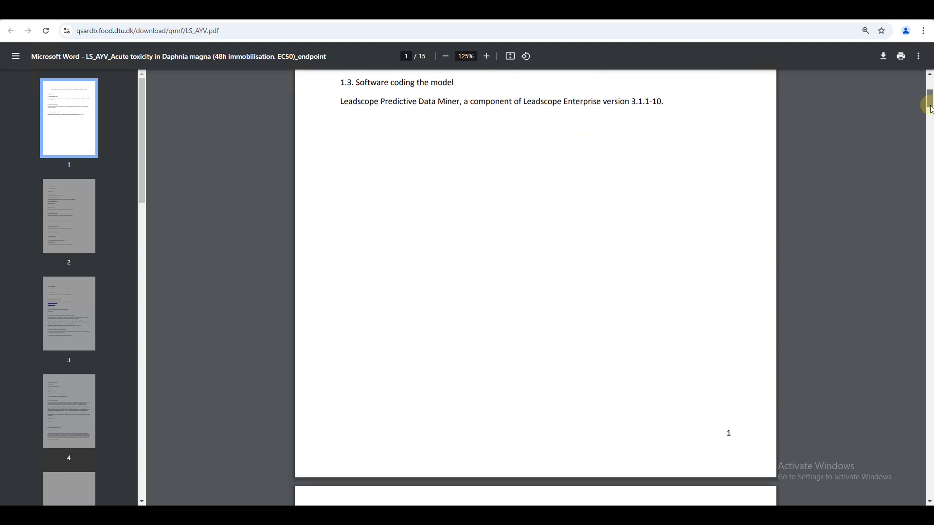
scroll("down", 3)
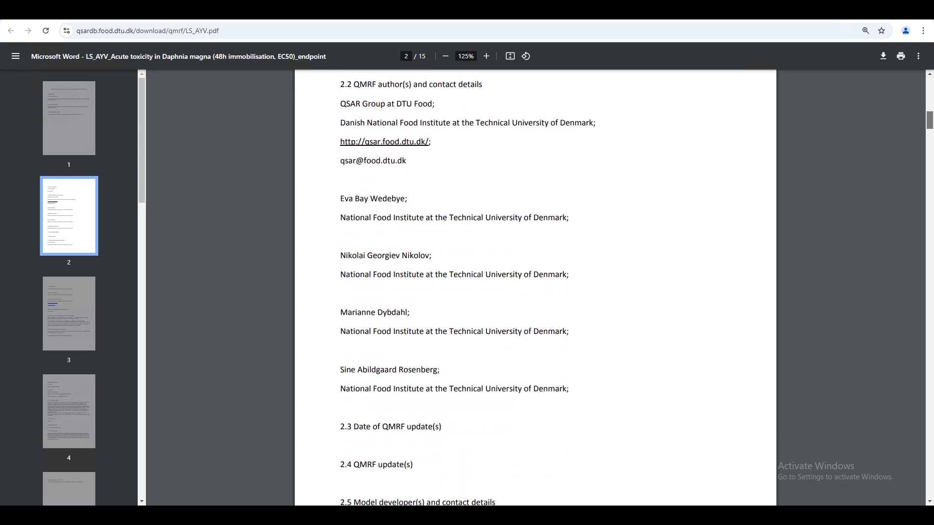
scroll("down", 3)
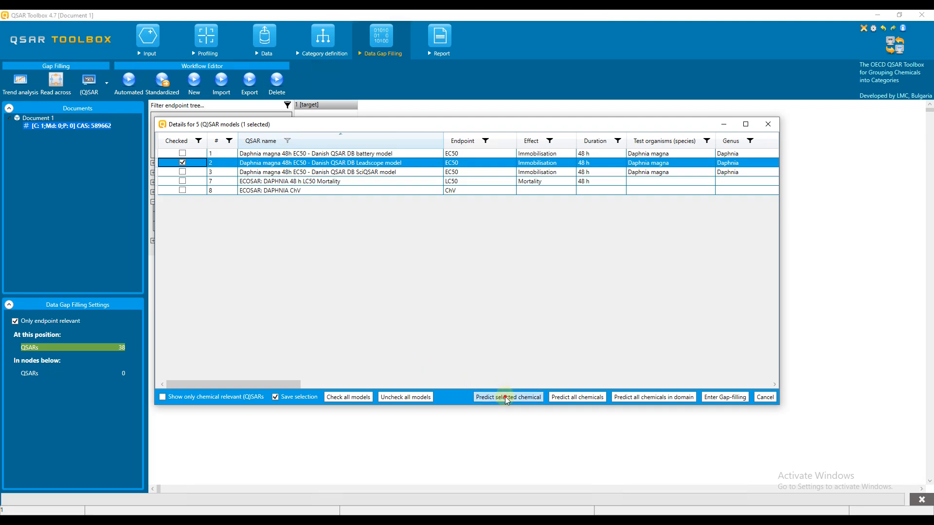
Run the Leadscope model on the target chemical, accepting the Danish QSAR database terms of use
left_click(506, 398)
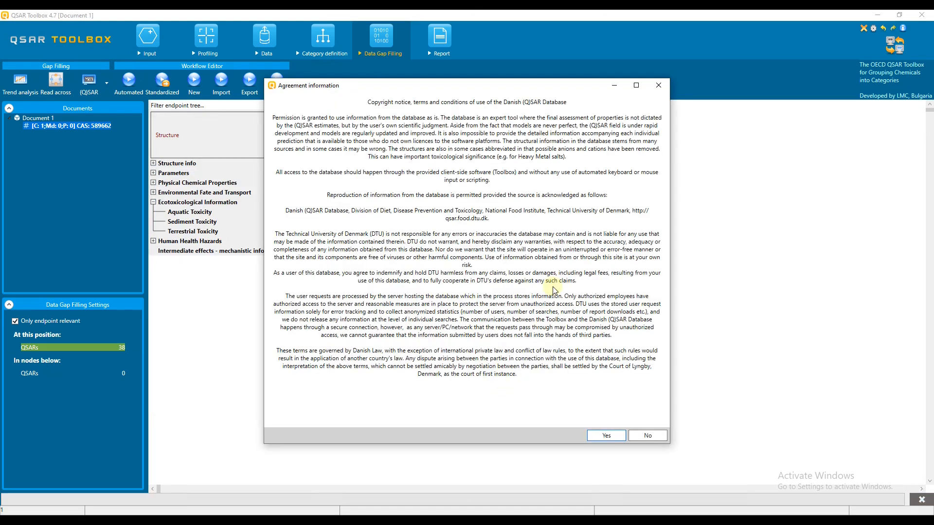
mouse_move(530, 391)
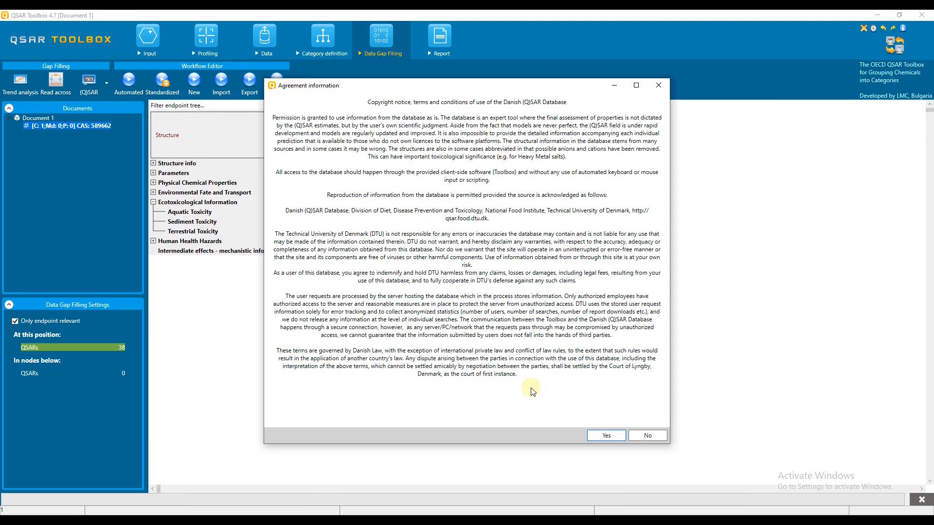
left_click(605, 435)
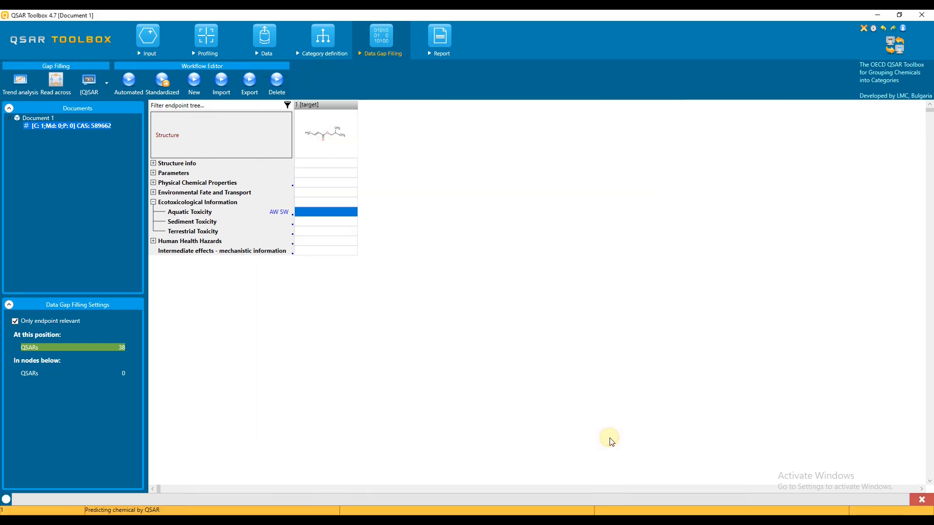
left_click(162, 212)
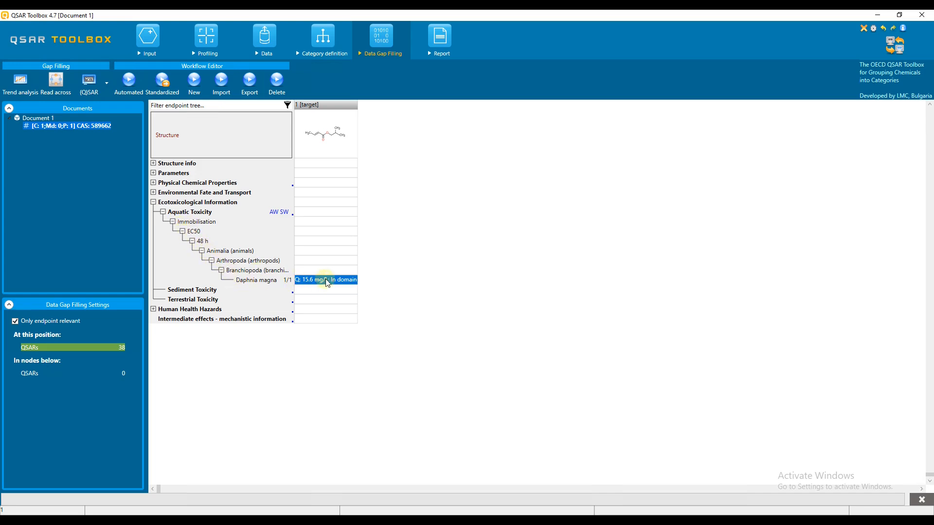
Inspect the 15.6 mg/L in-domain prediction's details in the Data points table
double_click(326, 279)
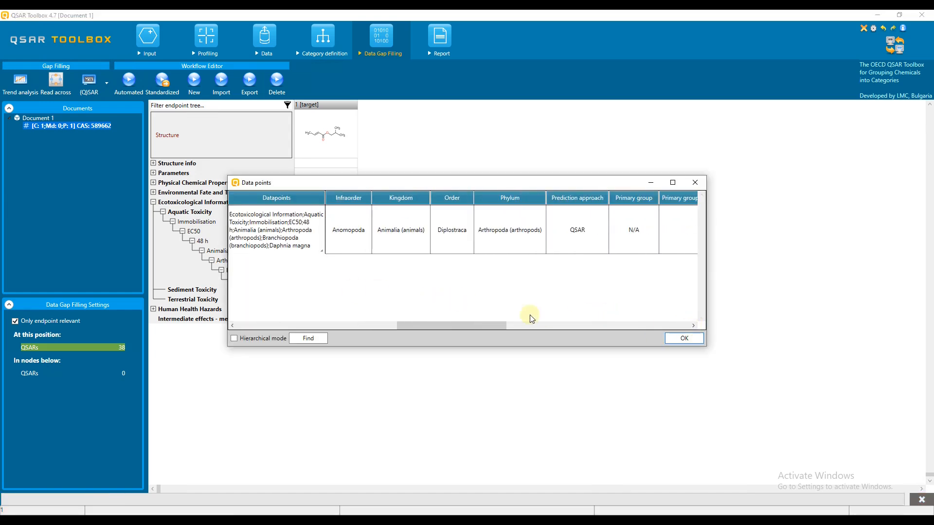
left_click_drag(451, 326, 521, 325)
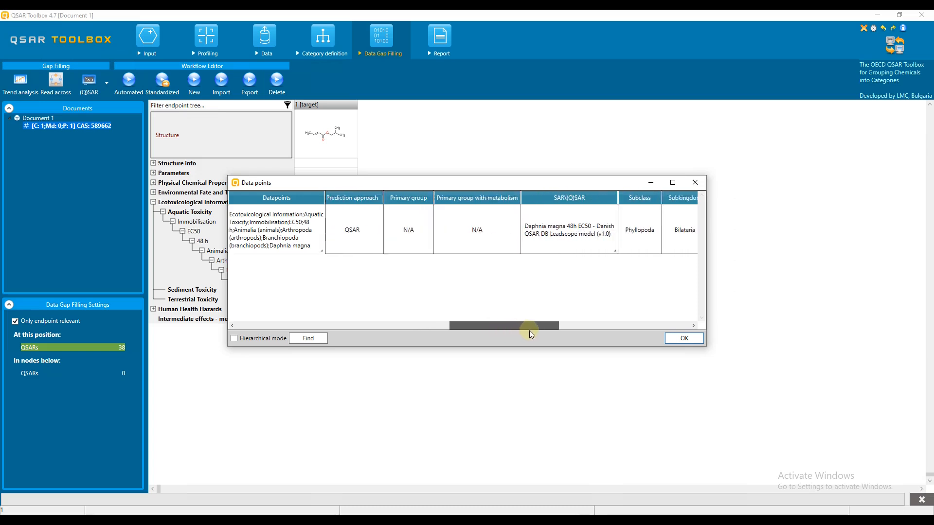
left_click_drag(521, 325, 543, 325)
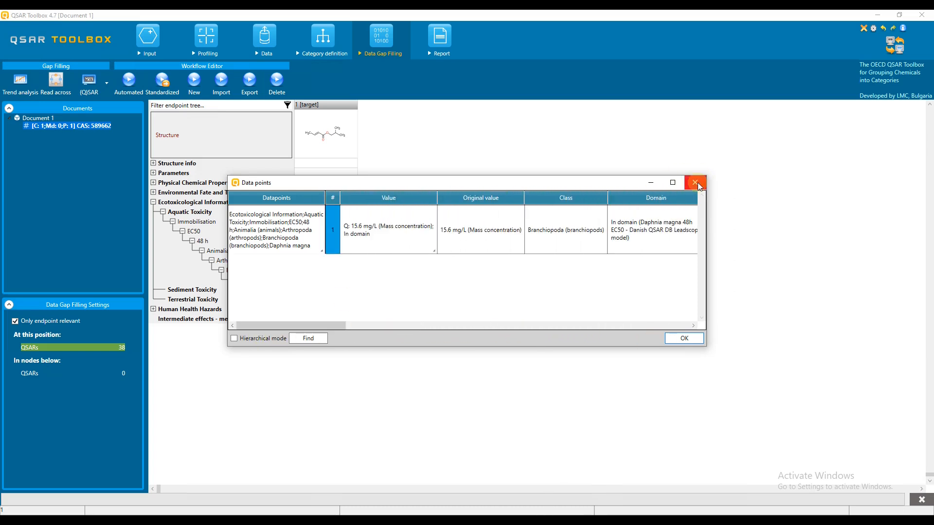
Close the Data points details and start a Prediction report from the Report module
left_click(695, 183)
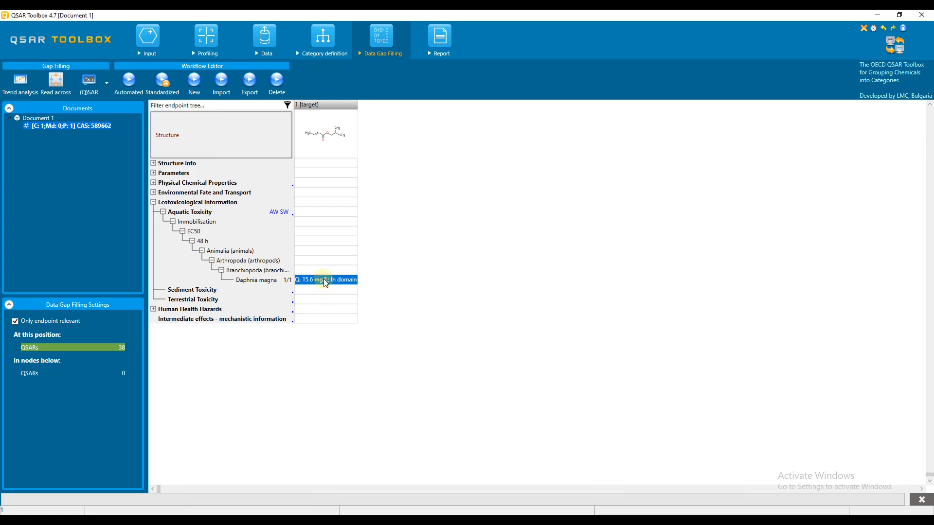
left_click(439, 35)
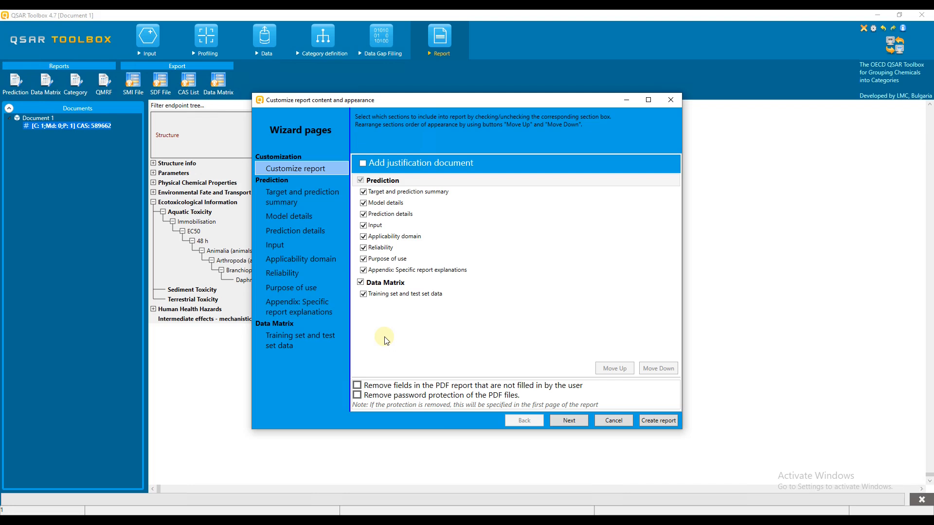
mouse_move(238, 233)
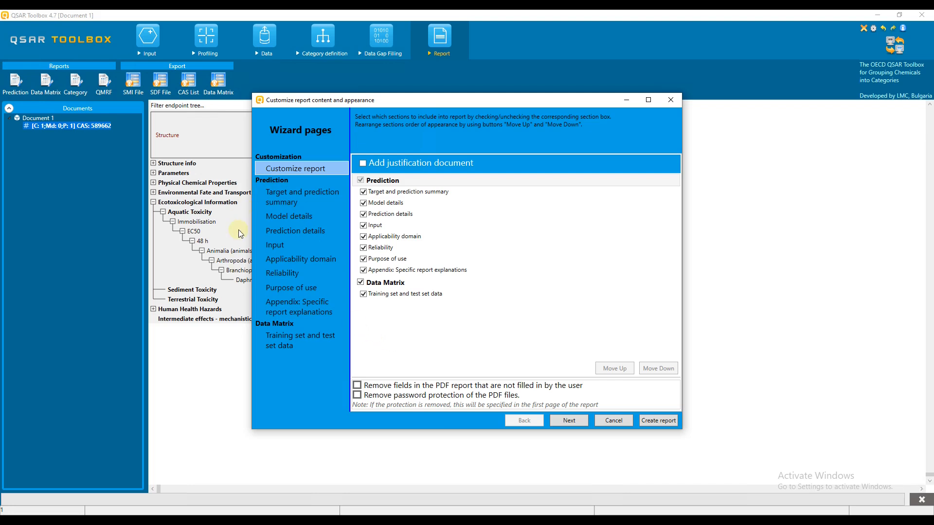
mouse_move(339, 353)
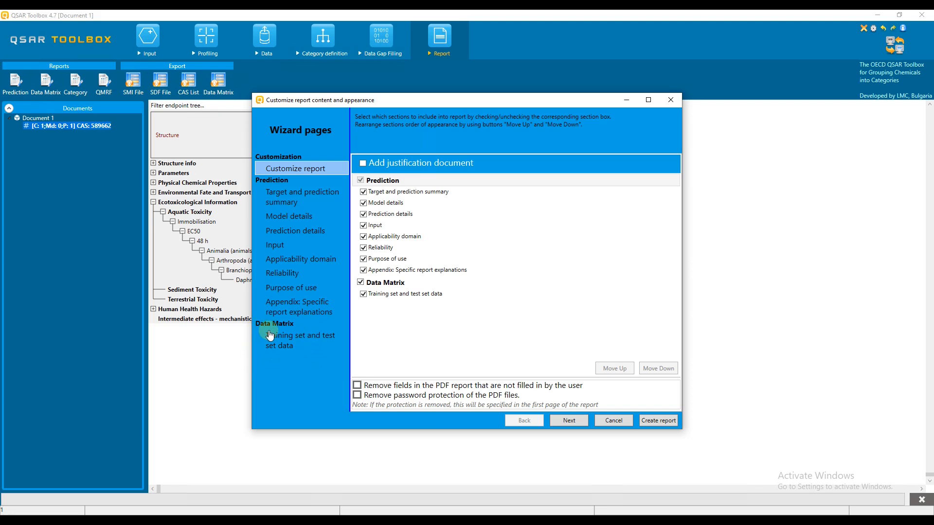
mouse_move(416, 332)
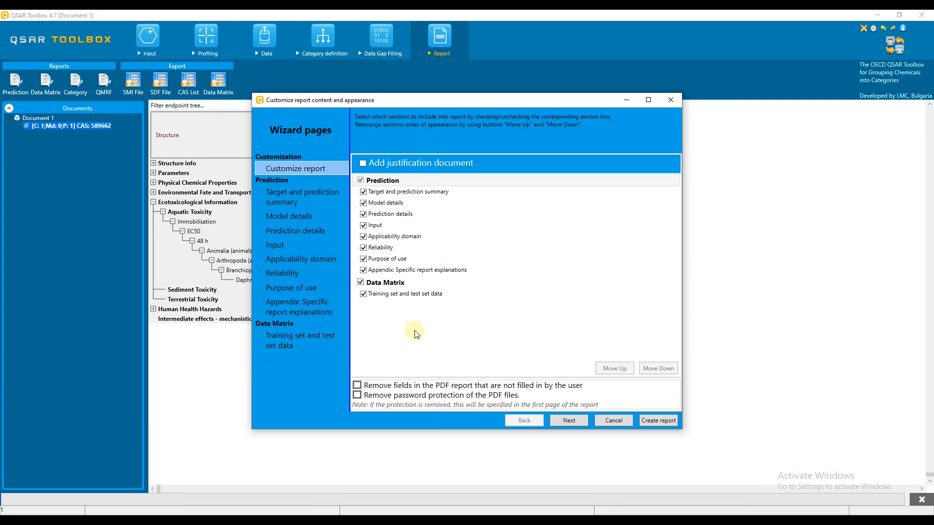
mouse_move(411, 332)
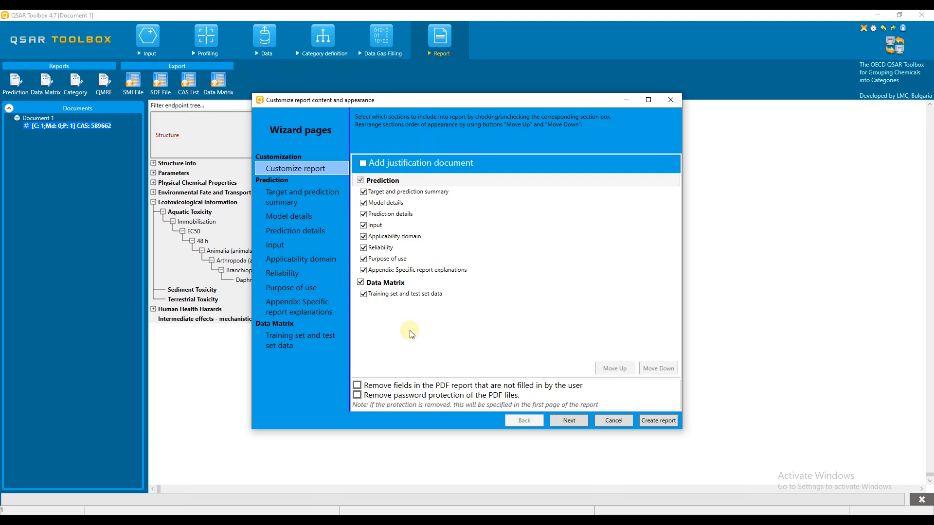
mouse_move(409, 334)
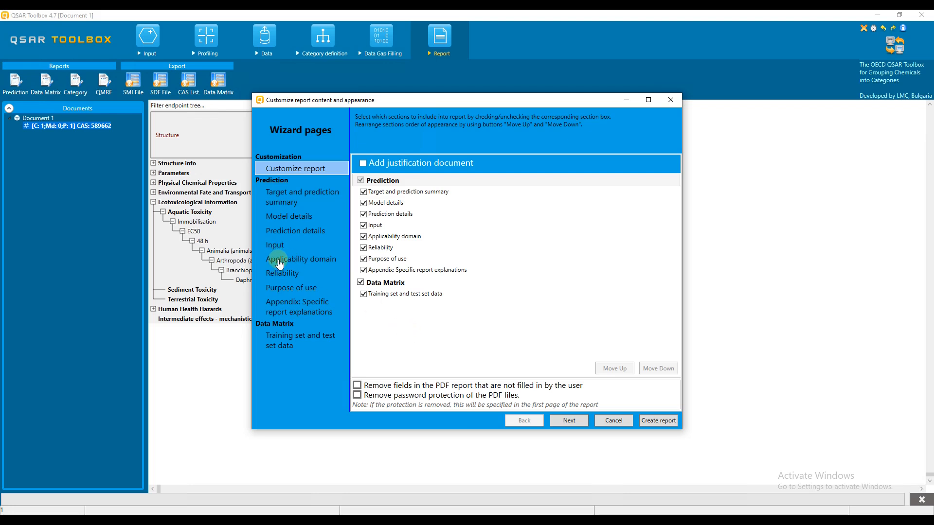
mouse_move(270, 290)
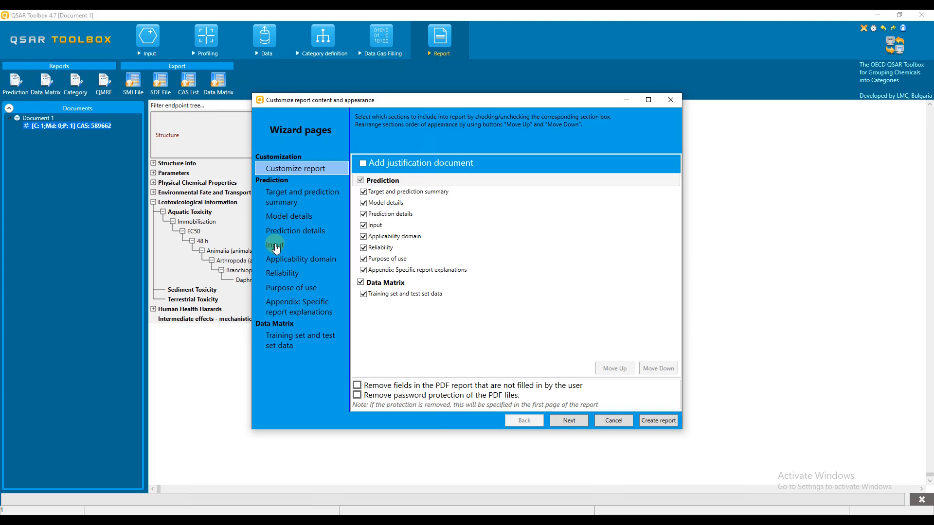
Review the target and prediction summary page, expanding and collapsing its Author section
left_click(289, 215)
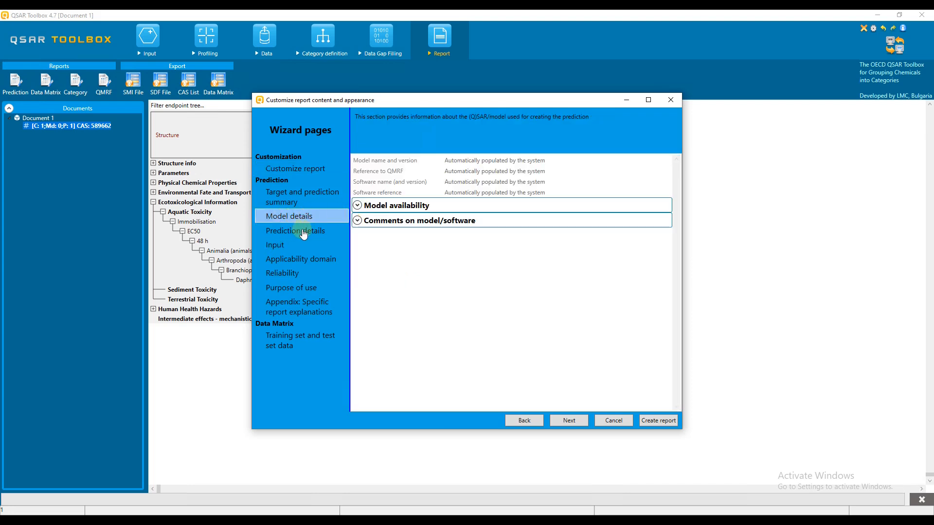
left_click(302, 196)
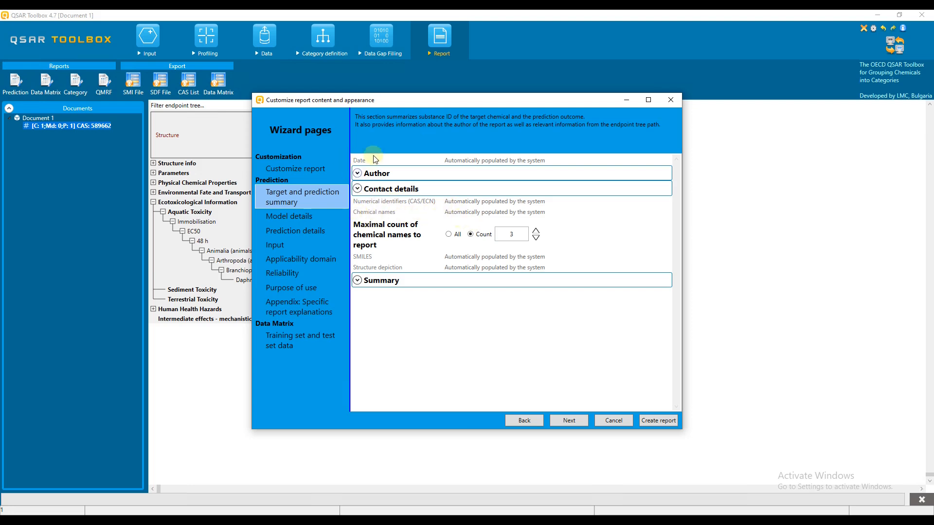
mouse_move(396, 164)
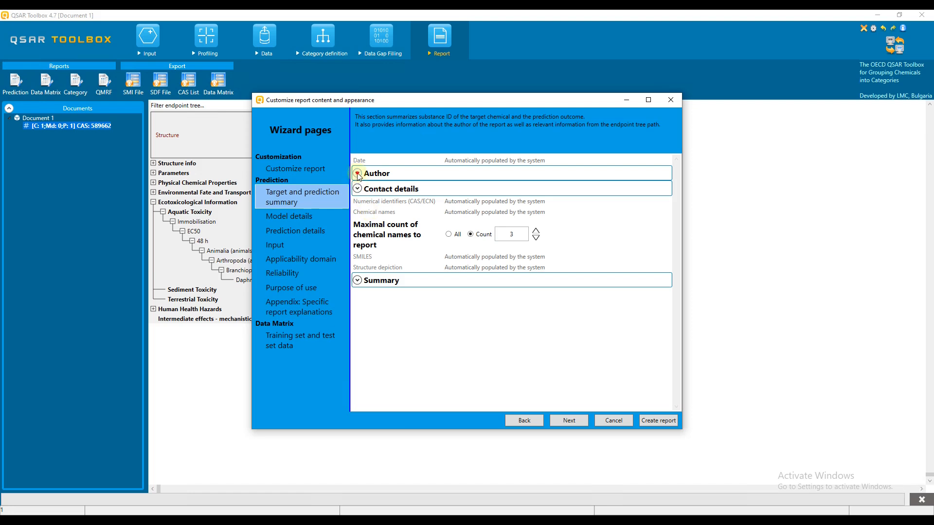
left_click(358, 173)
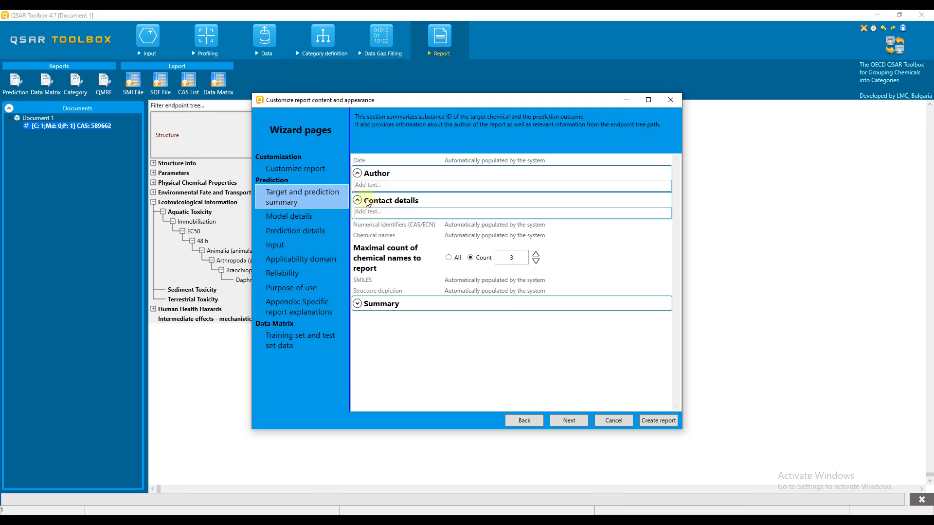
left_click(357, 172)
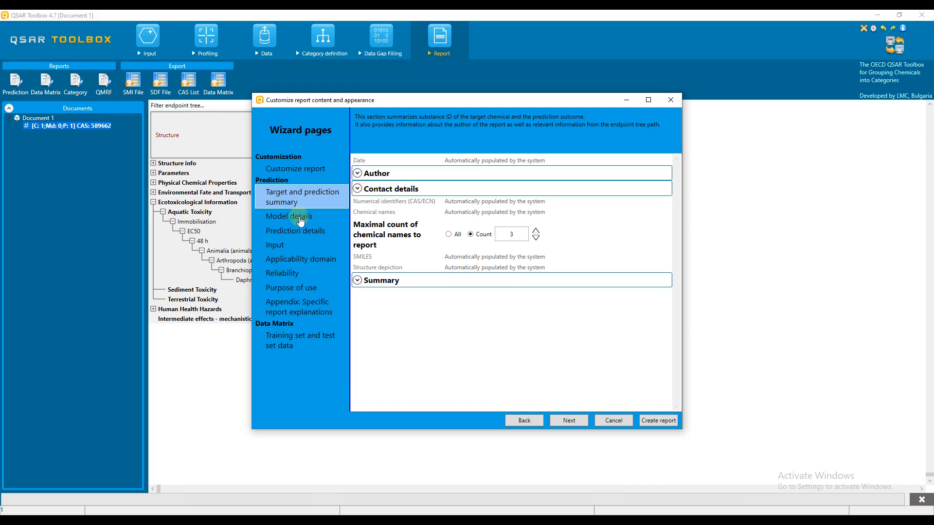
On the Model details page, expand the Model availability comment field
left_click(289, 215)
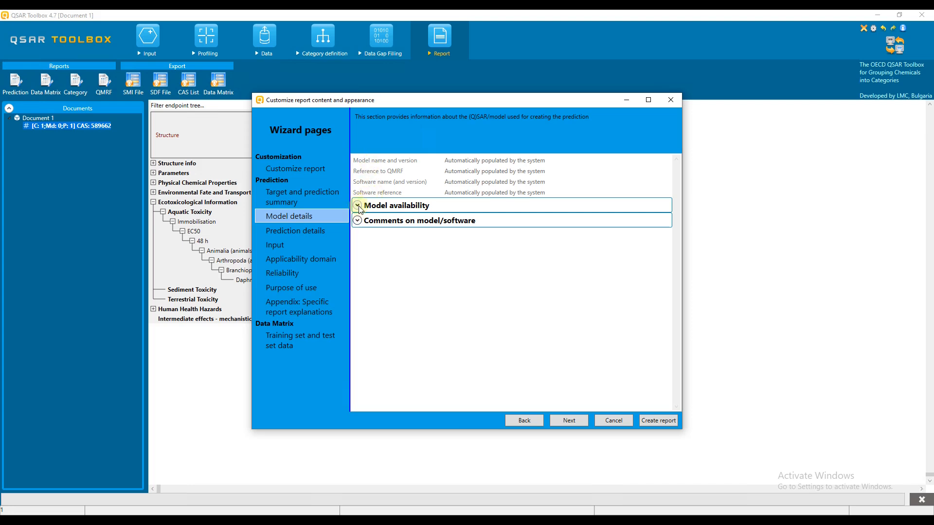
left_click(358, 205)
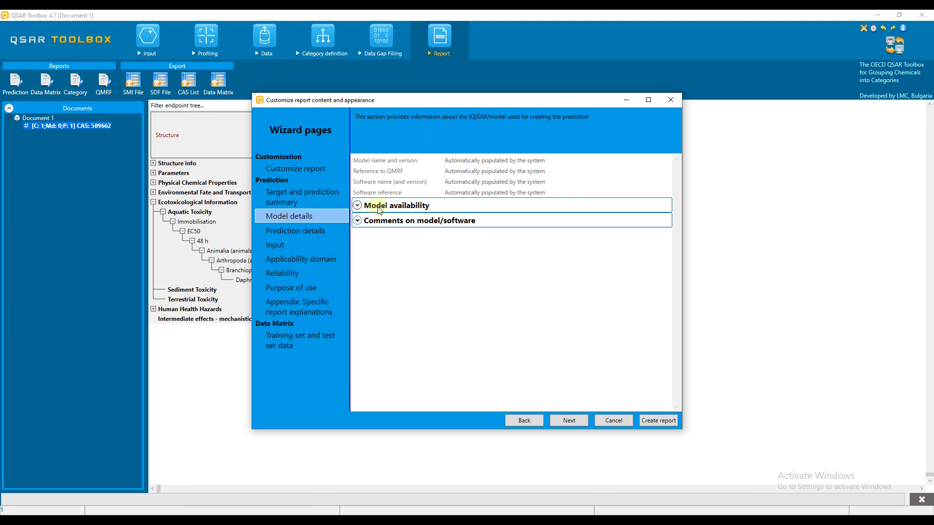
left_click(357, 205)
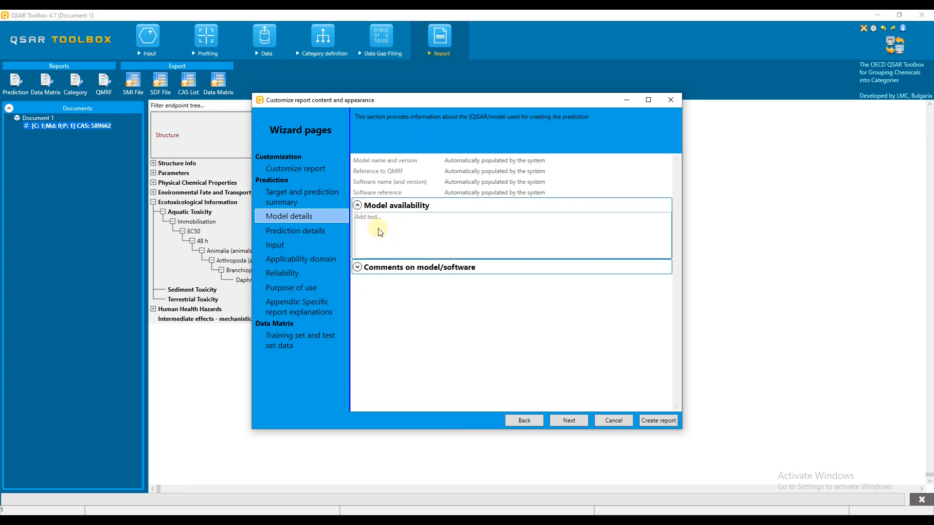
Review the Input page's structure comment sections, then move to the Applicability domain page
left_click(274, 245)
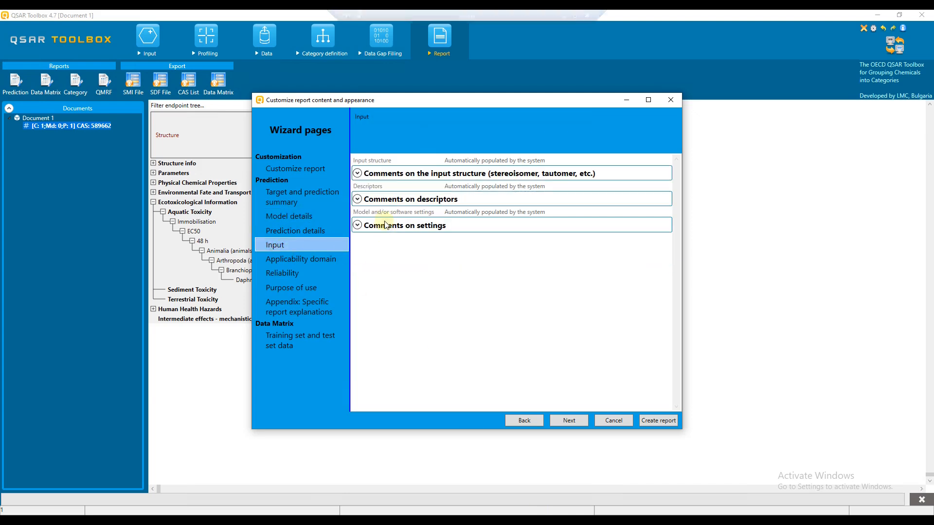
left_click(357, 199)
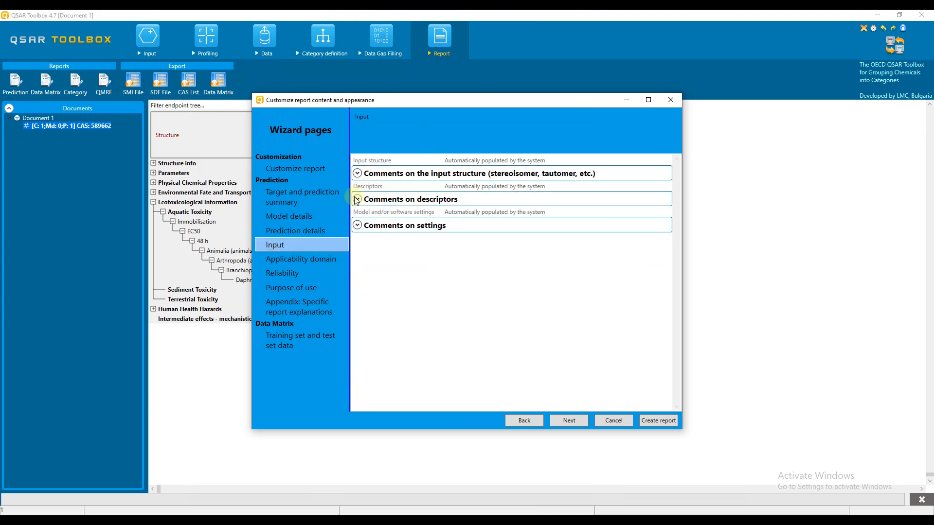
left_click(358, 174)
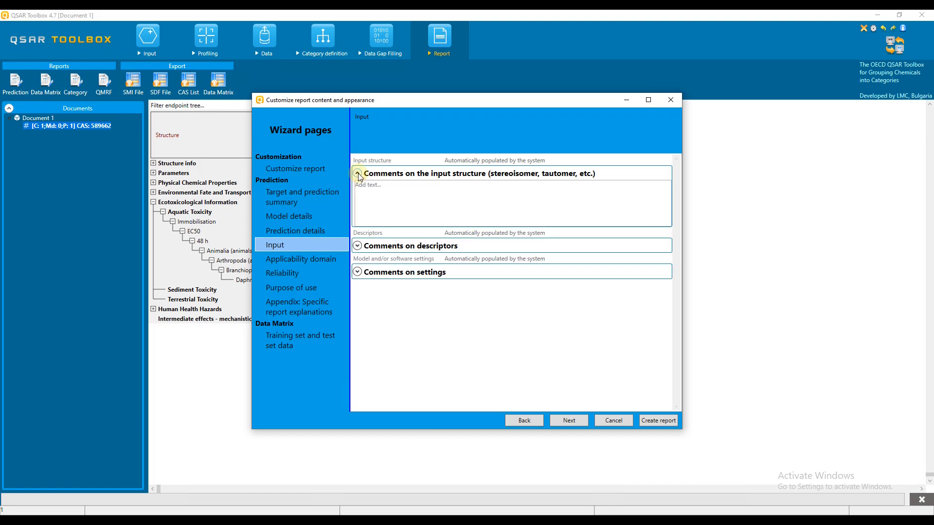
left_click(358, 173)
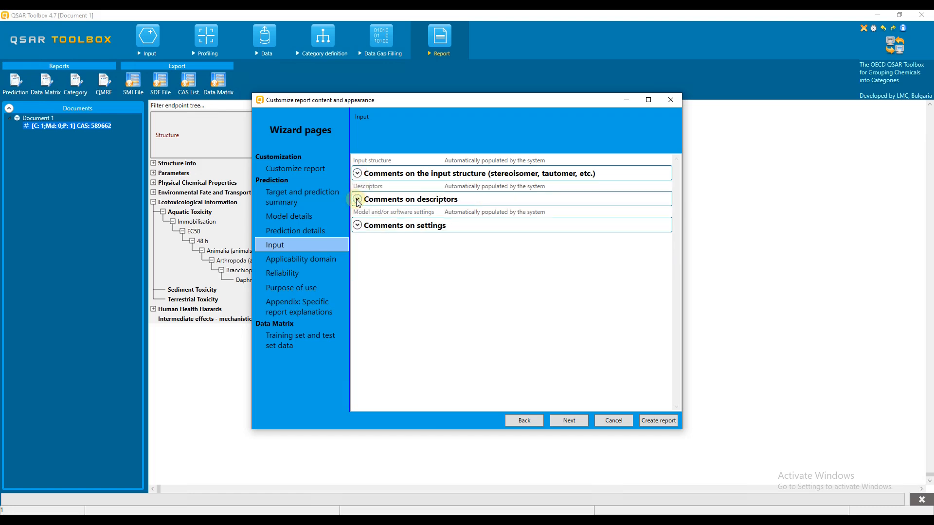
left_click(357, 198)
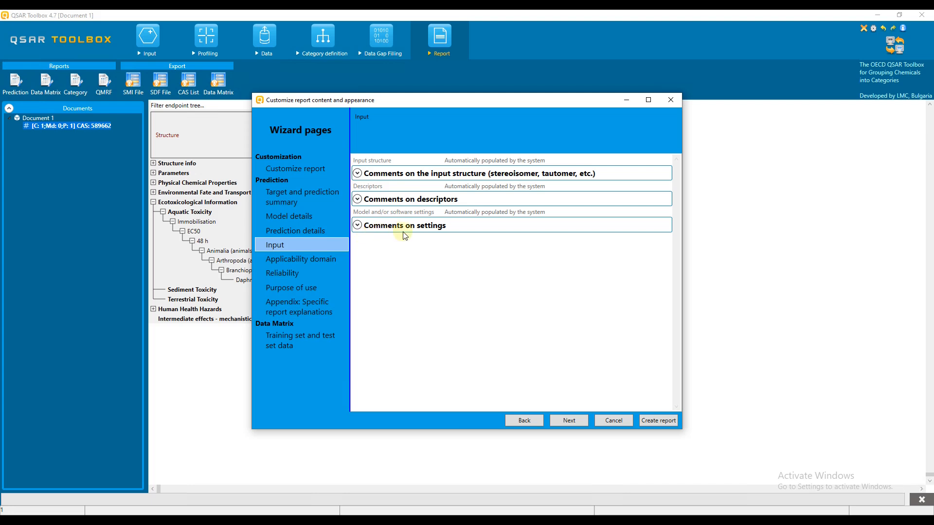
left_click(300, 258)
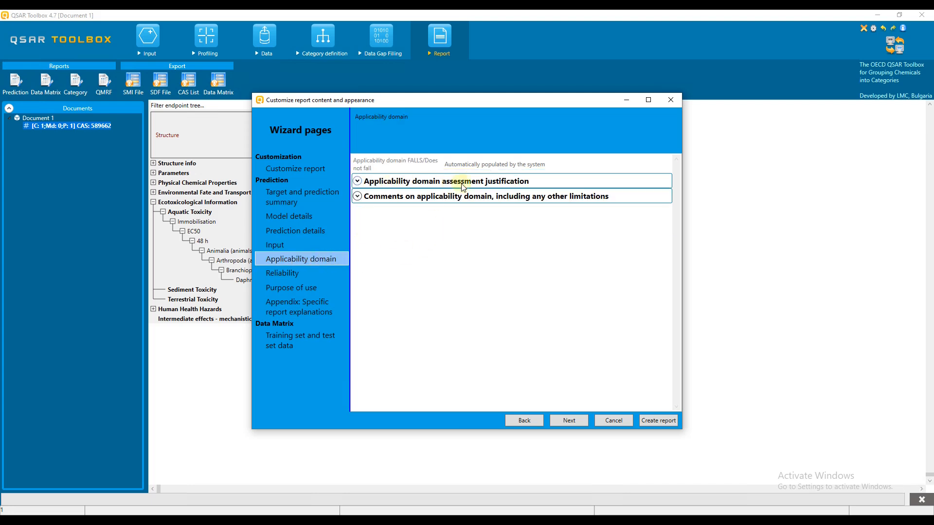
mouse_move(562, 204)
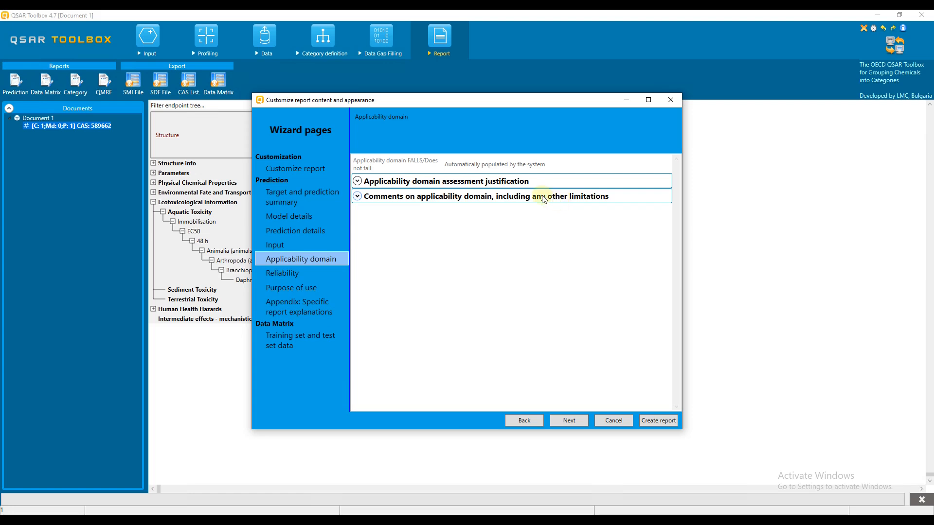
mouse_move(428, 209)
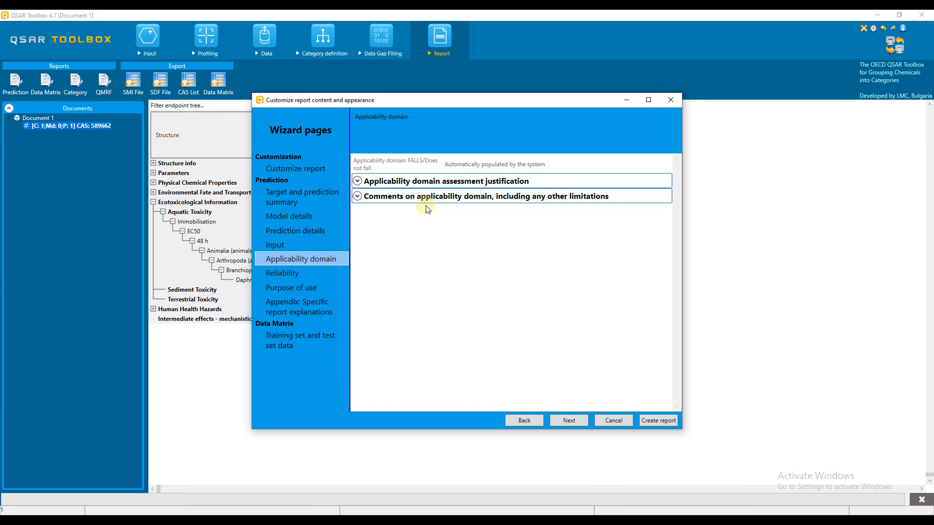
On Customize report, add a (Q)SAR justification document and view its contents
left_click(295, 168)
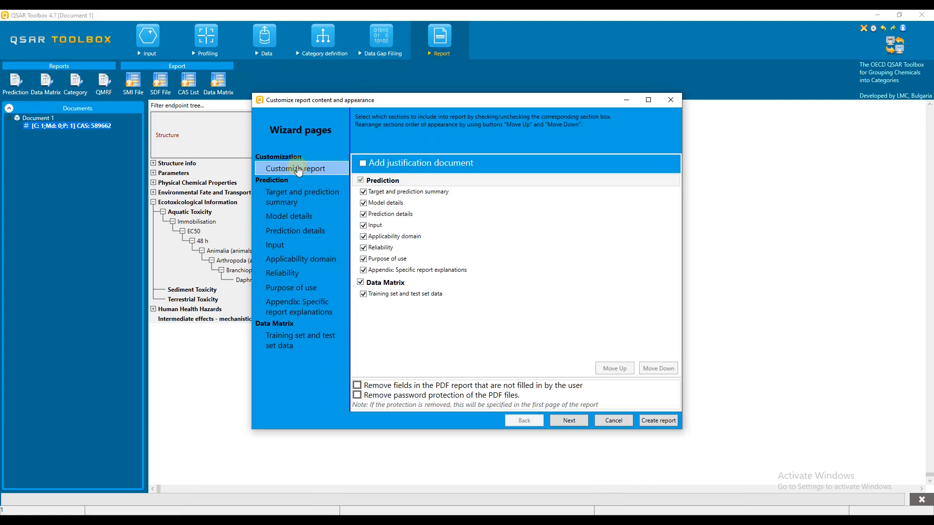
left_click(363, 163)
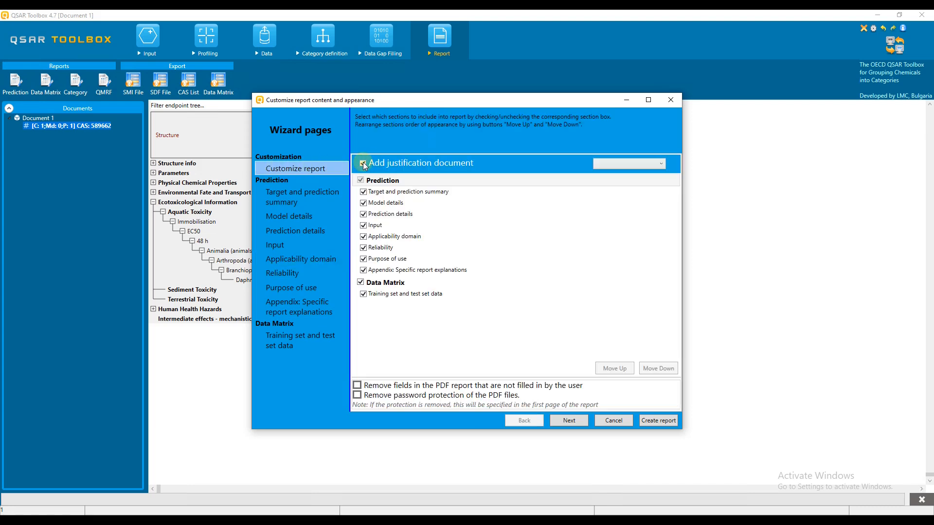
left_click(362, 163)
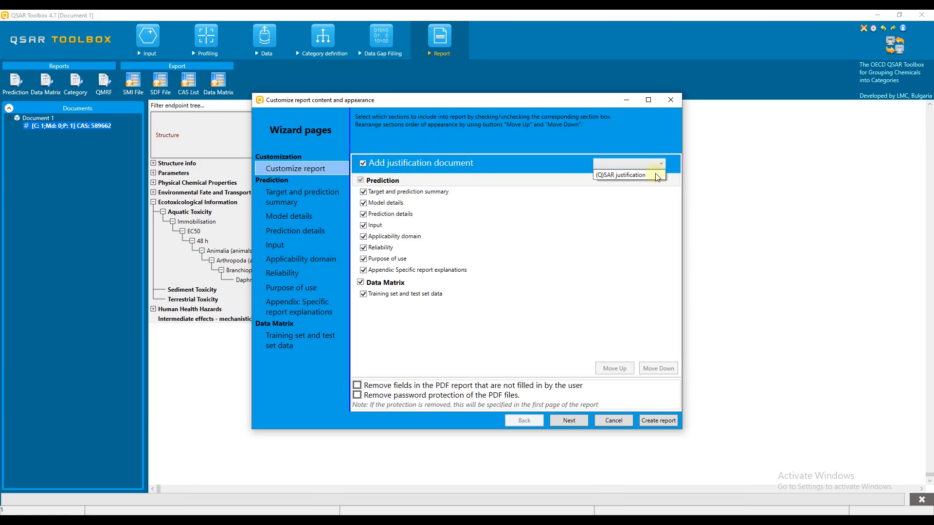
left_click(625, 175)
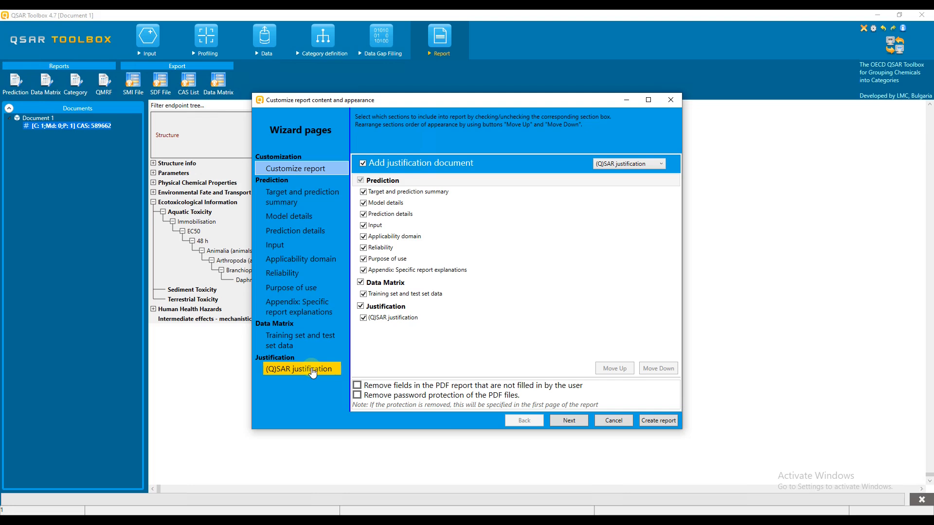
mouse_move(315, 371)
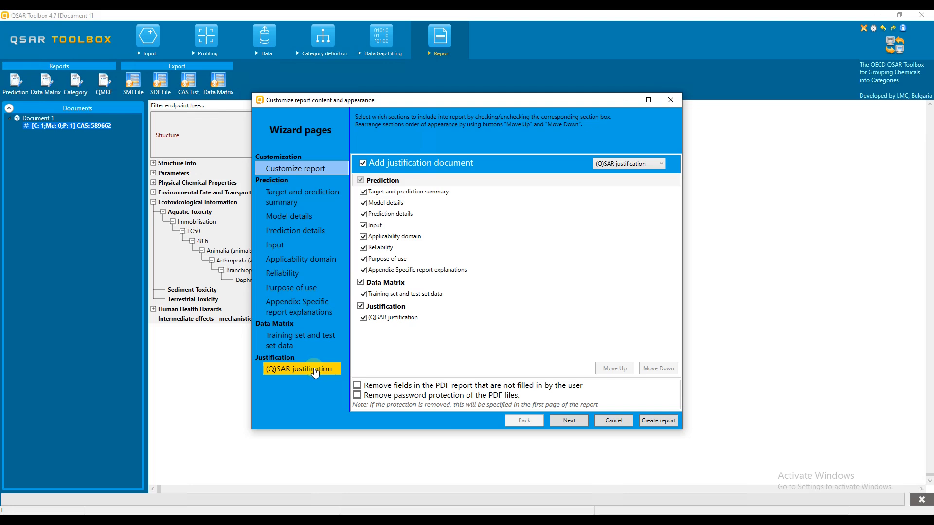
left_click(299, 368)
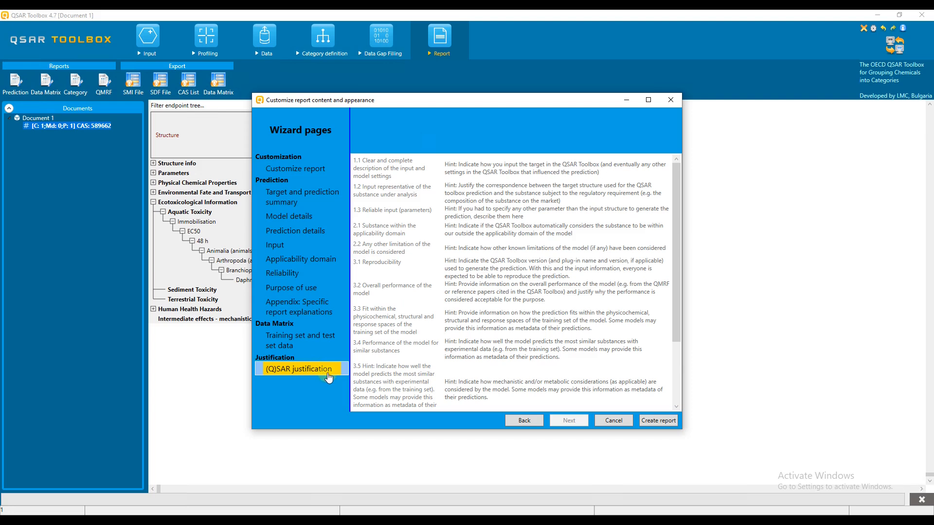
mouse_move(327, 376)
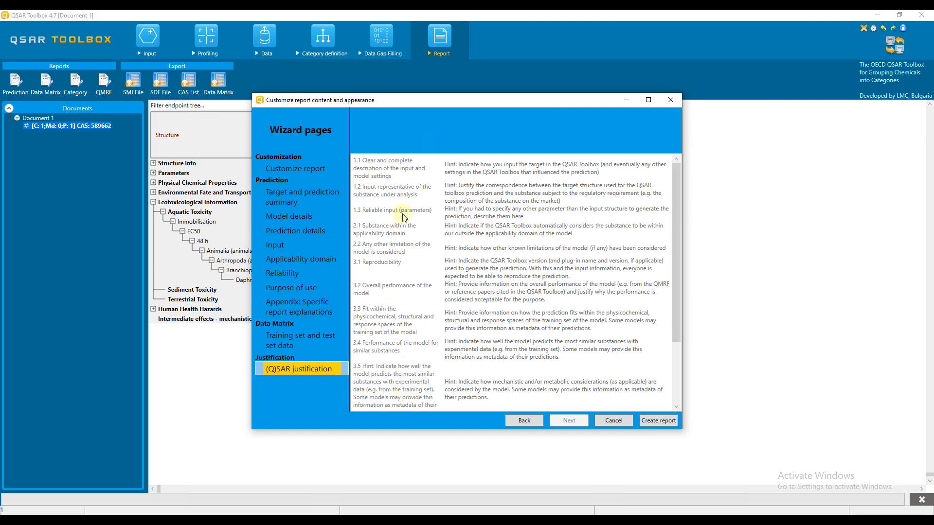
Create the report files and open the Prediction report PDF in the browser
left_click(657, 420)
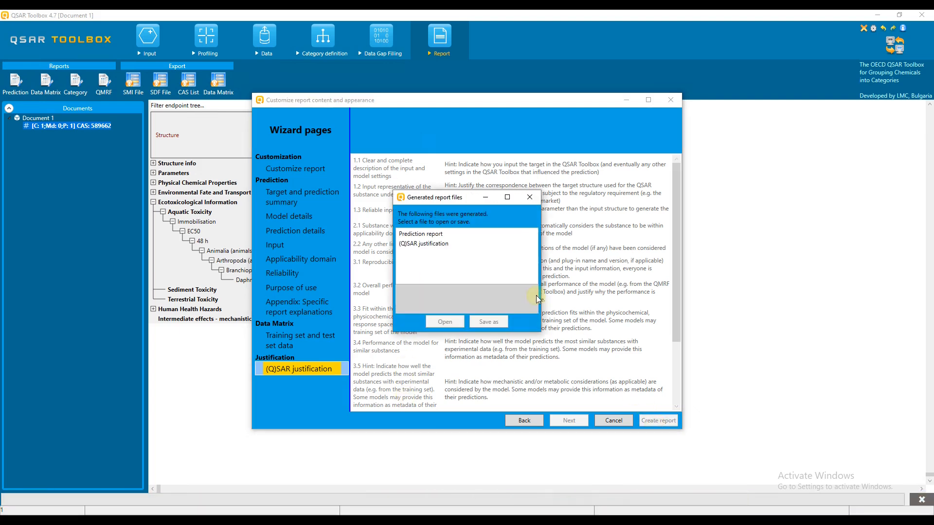
left_click(421, 234)
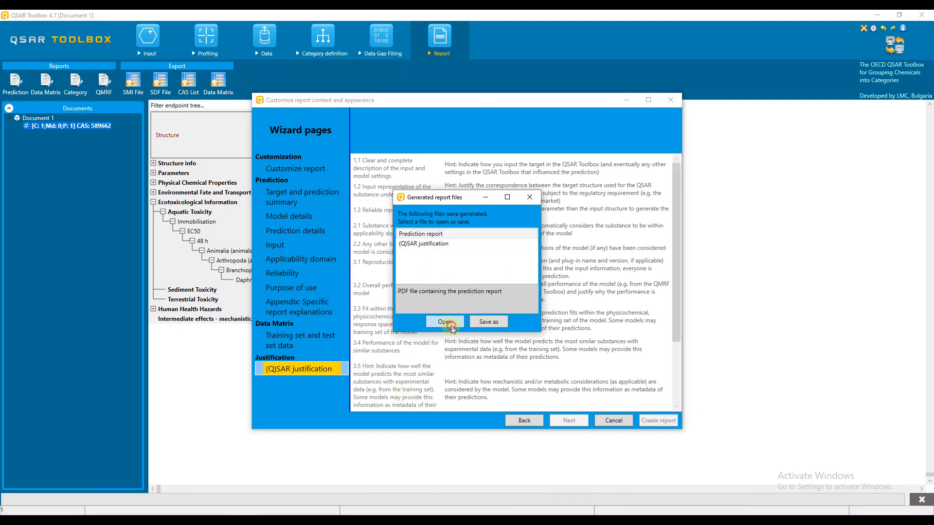
left_click(444, 322)
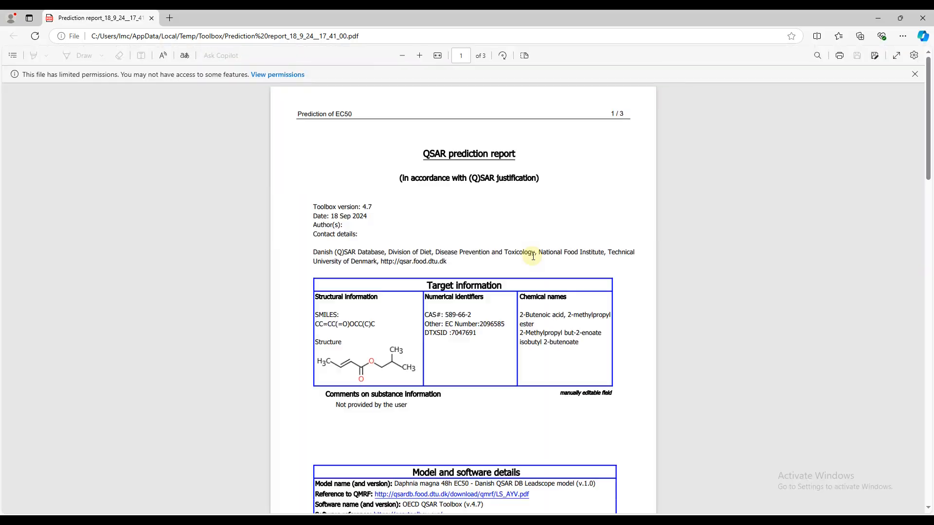
scroll("down", 3)
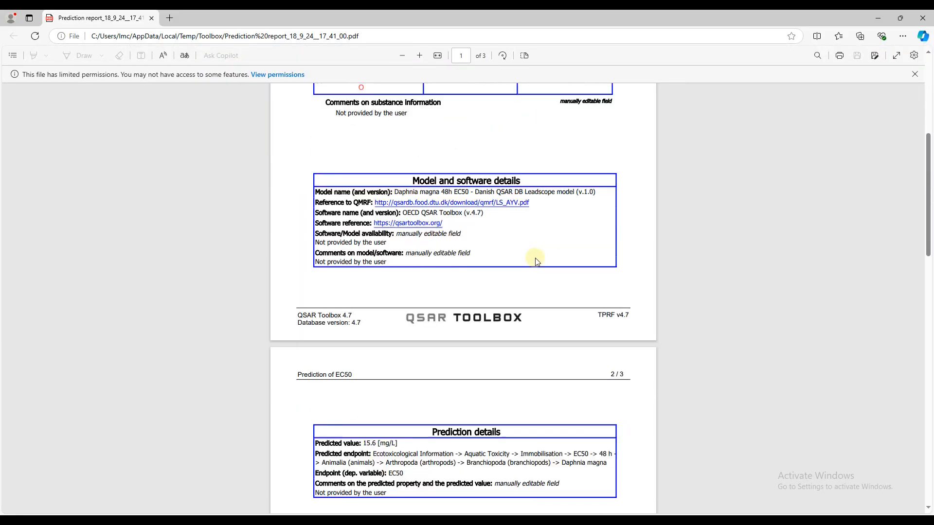